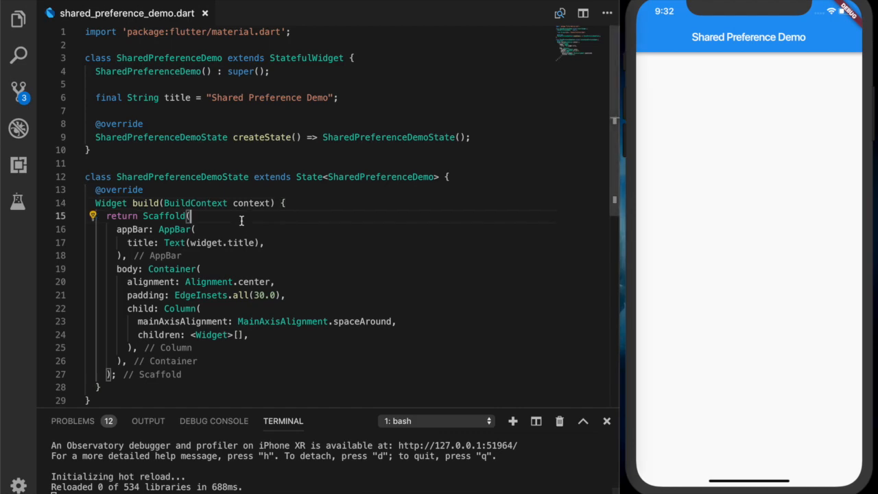
Step: Add a TextField in the children list bound to a new TextEditingController controller
{"action": "scroll", "scroll_direction": "down", "scroll_amount": 3}
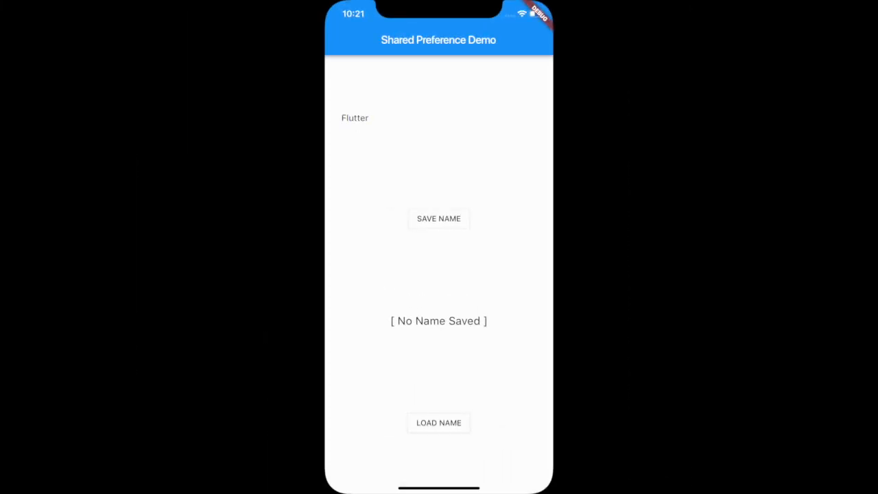
{"action": "left_click", "coordinate": [439, 423]}
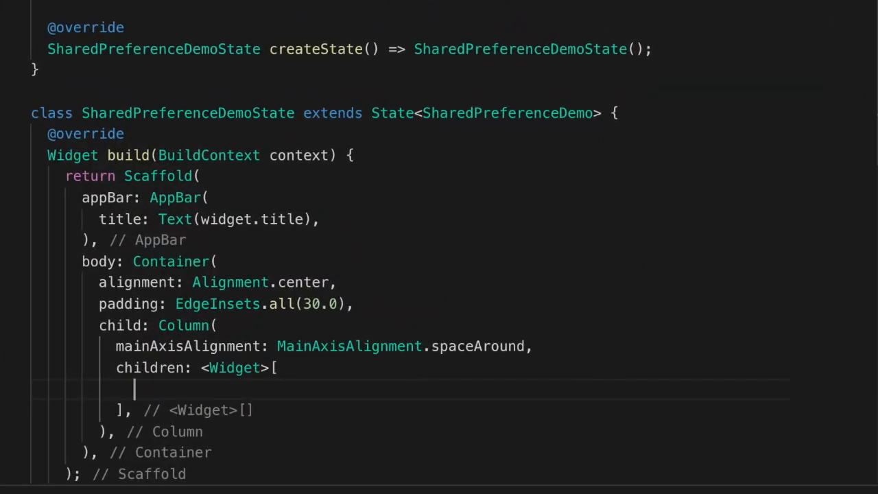
{"action": "type", "text": "TextField"}
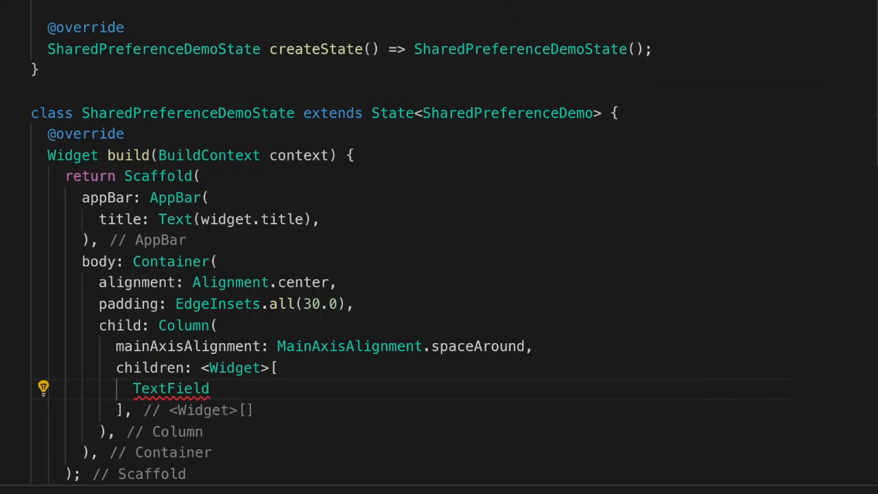
{"action": "type", "text": "("}
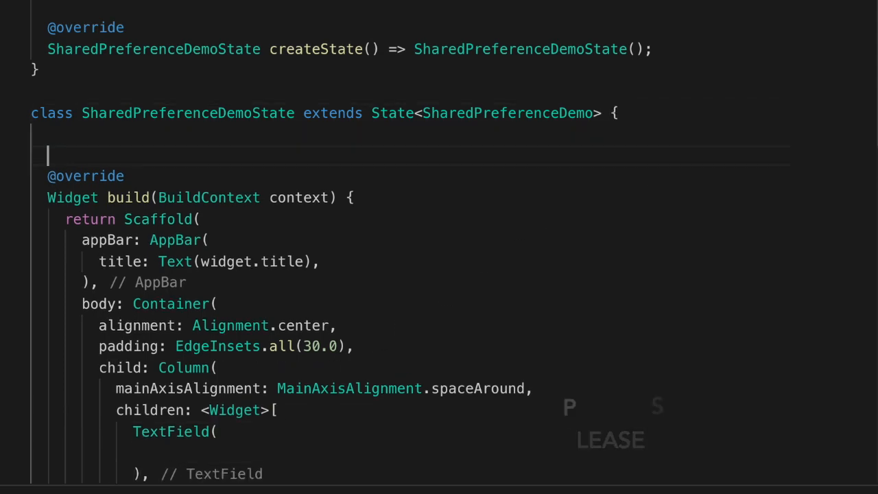
{"action": "type", "text": "TextEditingController controller = TextEditingController();"}
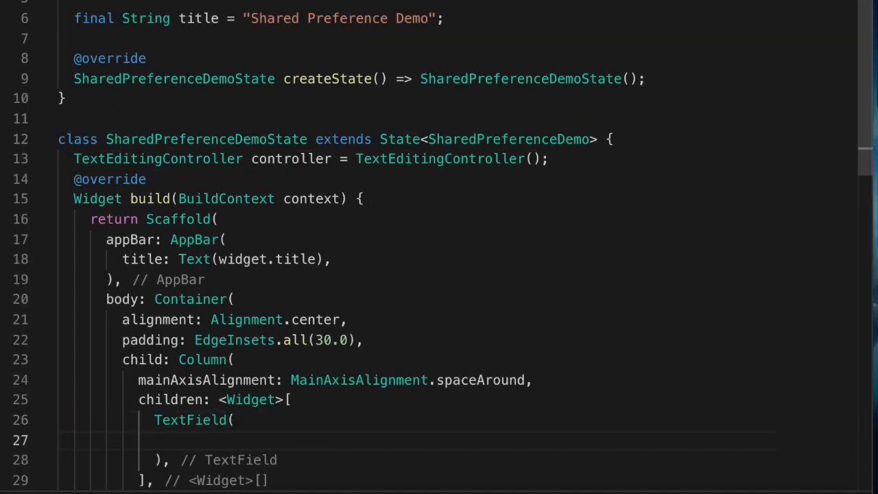
{"action": "type", "text": "controller: controller,"}
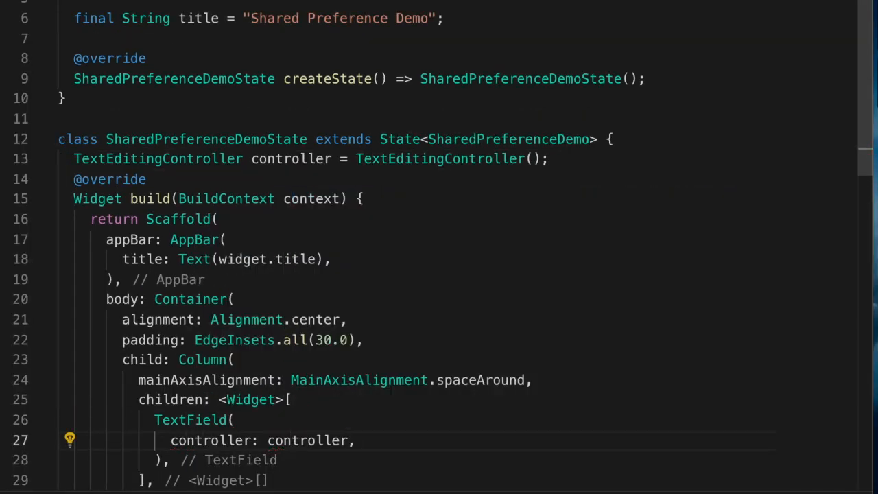
Step: Give the field InputDecoration.collapsed with hintText "Enter Name" and begin an OutlineButton
{"action": "type", "text": "decoration: InputDecoration(),"}
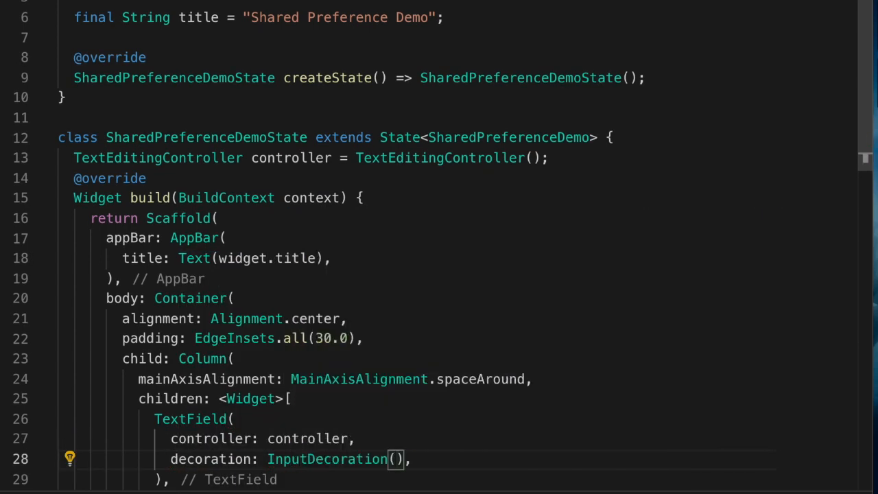
{"action": "type", "text": ".collapsed"}
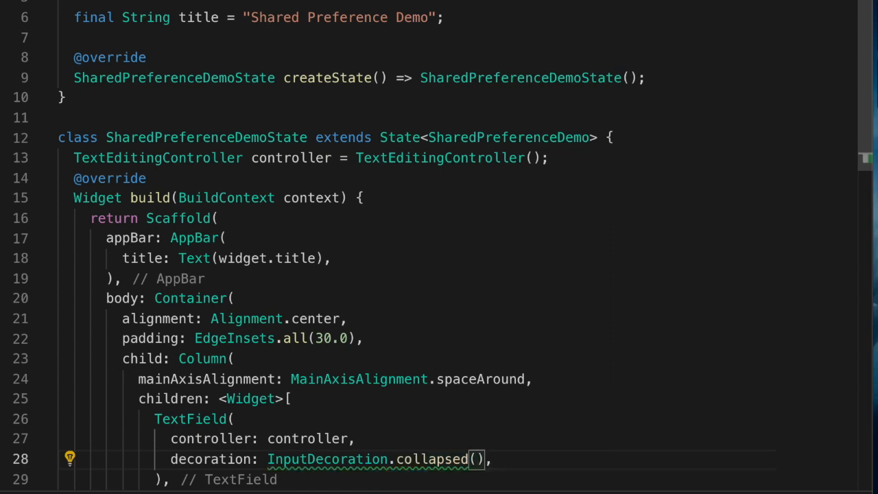
{"action": "type", "text": "hintText:"}
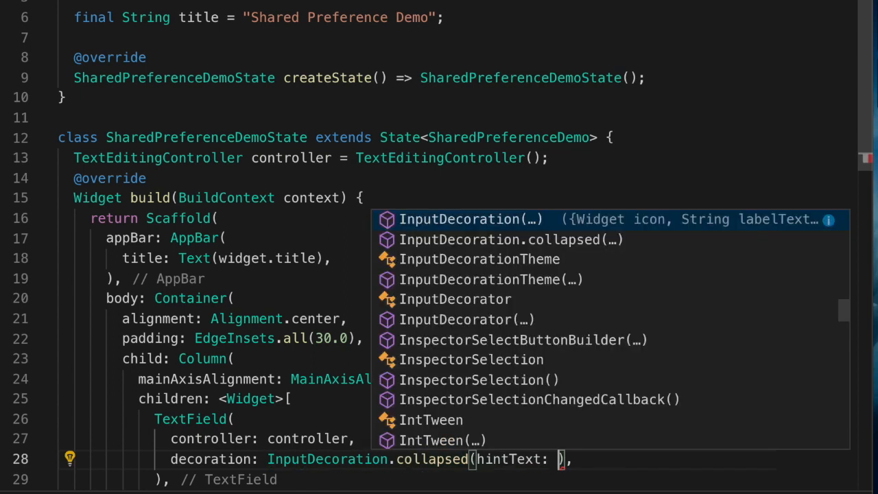
{"action": "type", "text": "\"Enter Name\""}
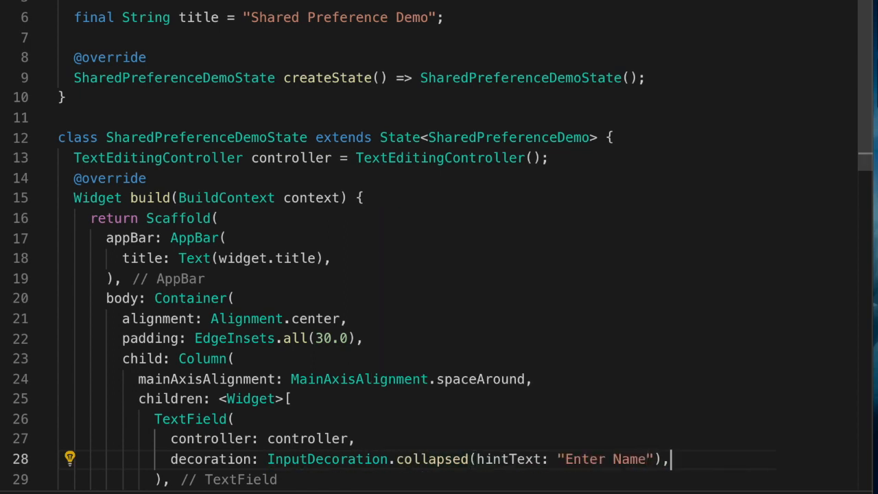
{"action": "type", "text": "OutlineButton("}
{"action": "type", "text": "child: Text(\"S\"),"}
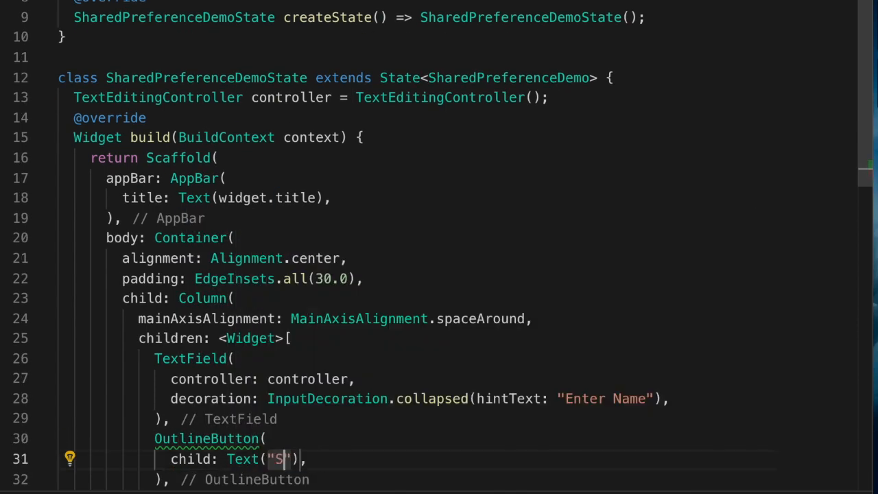
Step: Finish the SAVE NAME OutlineButton with an empty onPressed and start a Text widget
{"action": "type", "text": "AVE NAME"}
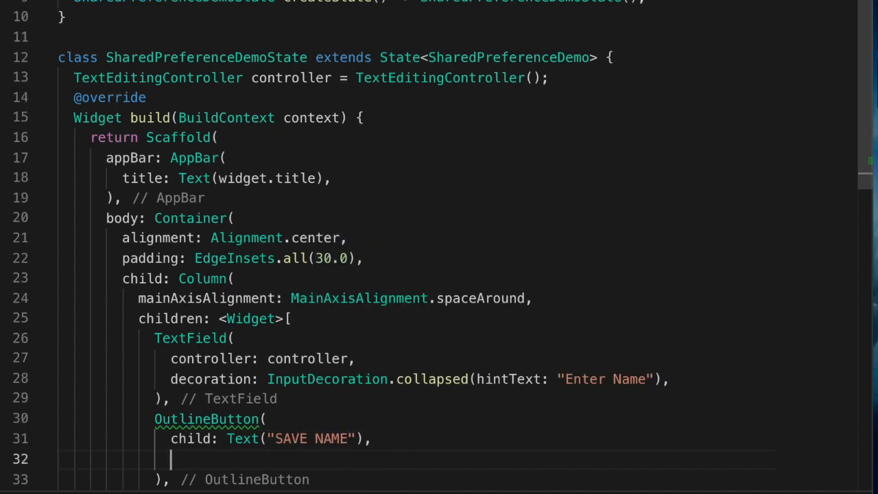
{"action": "type", "text": "onPressed: (){"}
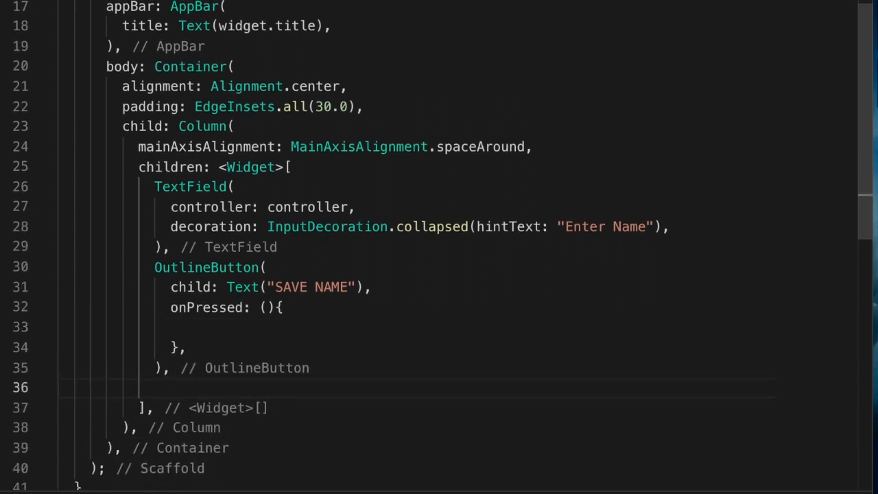
{"action": "type", "text": "Text()"}
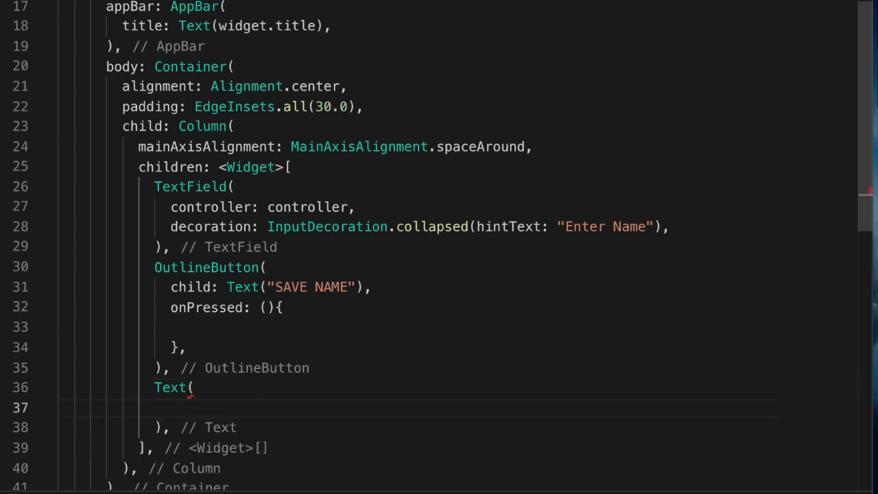
Step: Make the Text show data at fontSize 20 and declare String data = ""
{"action": "type", "text": "data,"}
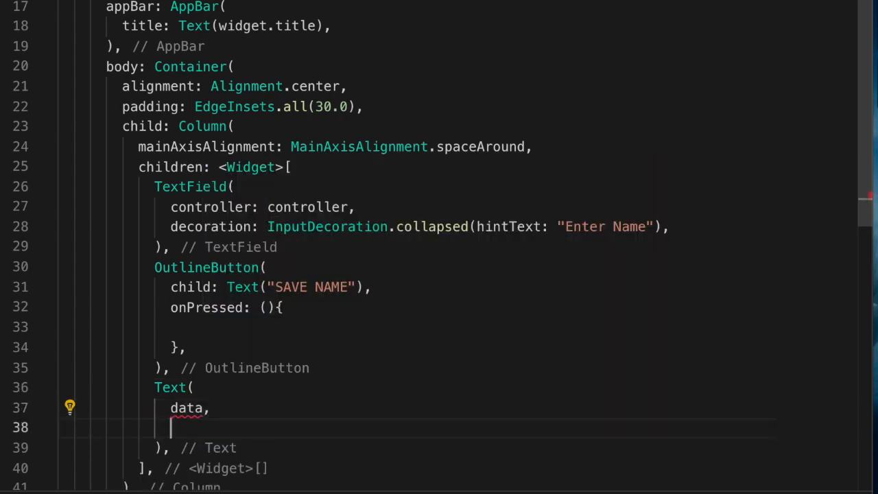
{"action": "type", "text": "style: TextStyle(),"}
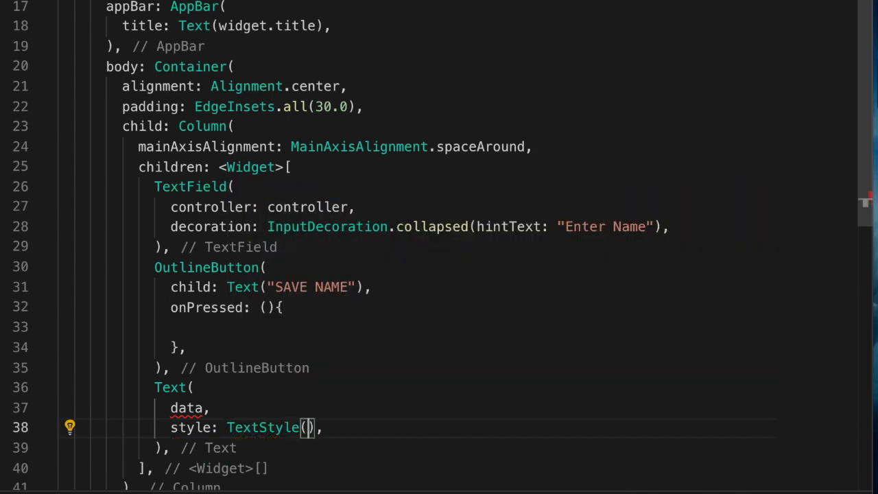
{"action": "type", "text": "fontSize: 20"}
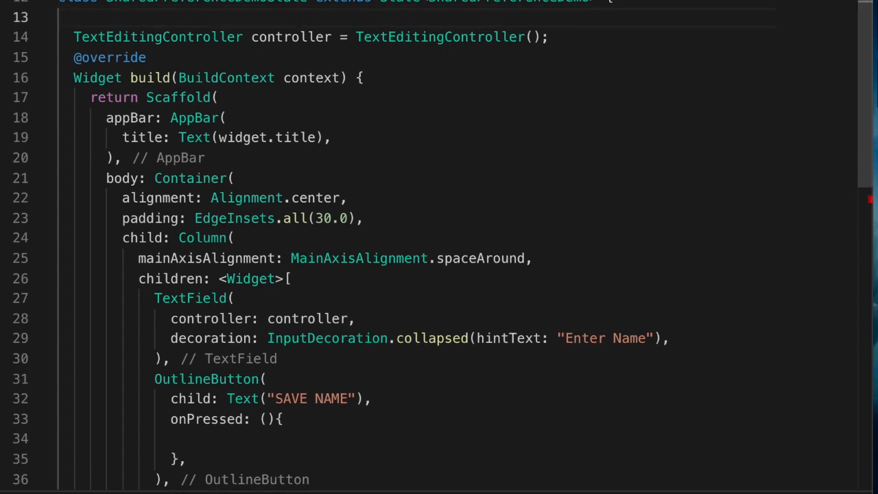
{"action": "type", "text": "String data"}
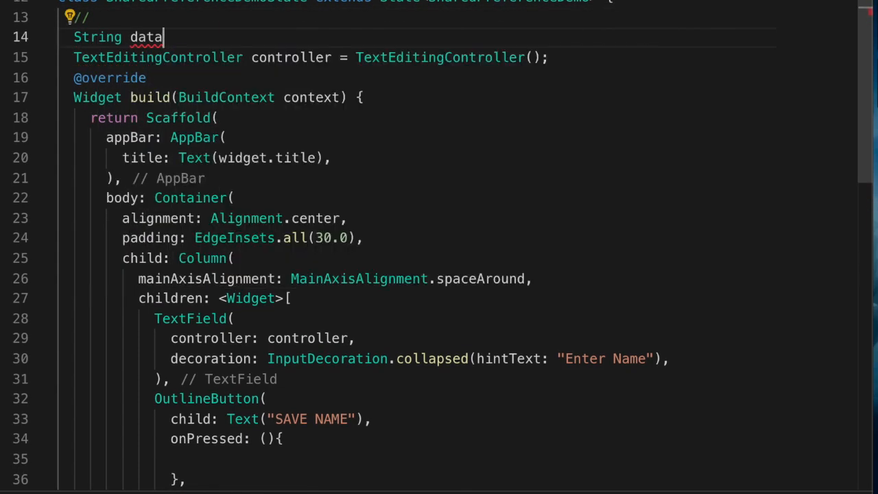
{"action": "type", "text": "= \"\""}
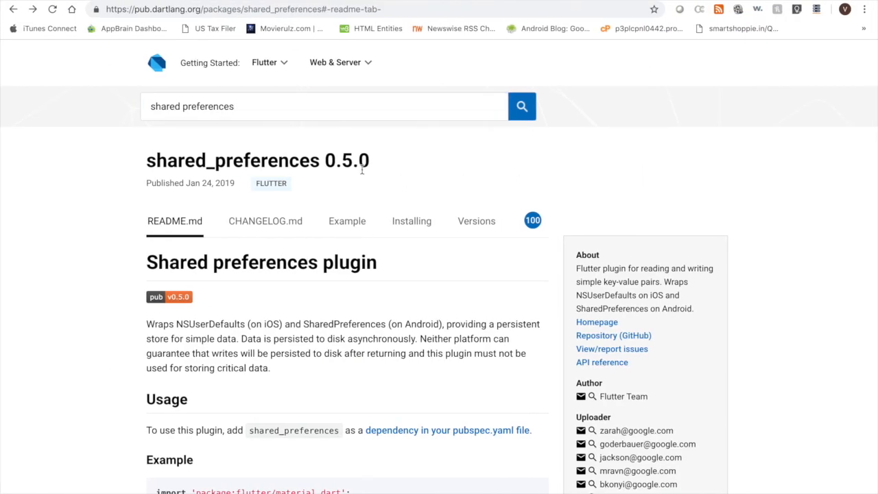
Step: Navigate to the shared_preferences 0.5.0 package page in Chrome
{"action": "left_click", "coordinate": [412, 219]}
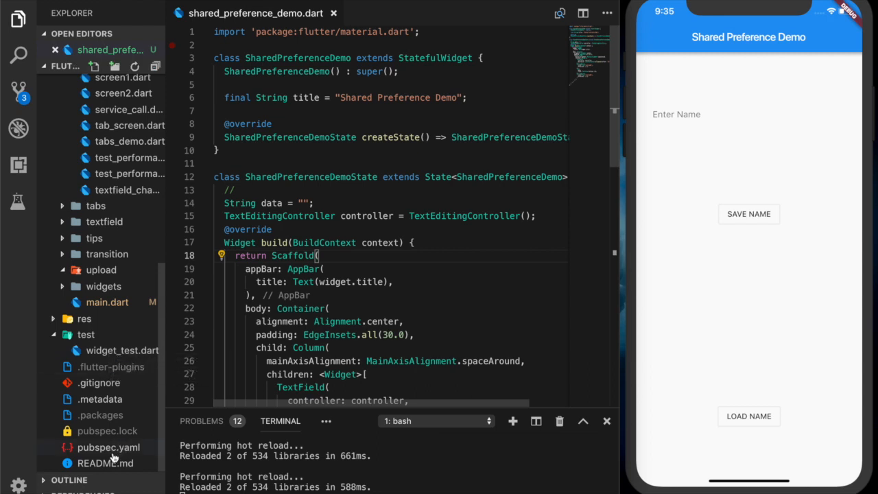
Step: Add shared_preferences: ^0.5.0 under dependencies in pubspec.yaml
{"action": "left_click", "coordinate": [99, 448]}
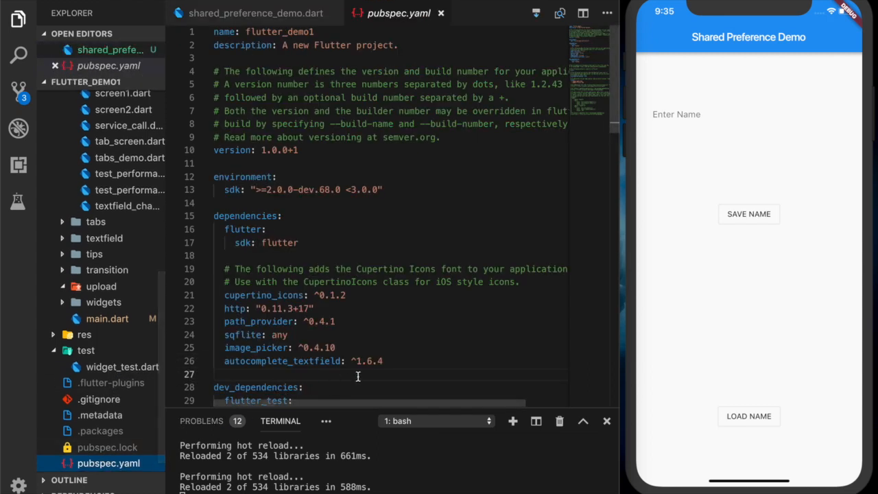
{"action": "type", "text": "shared_preferences: ^0.5.0"}
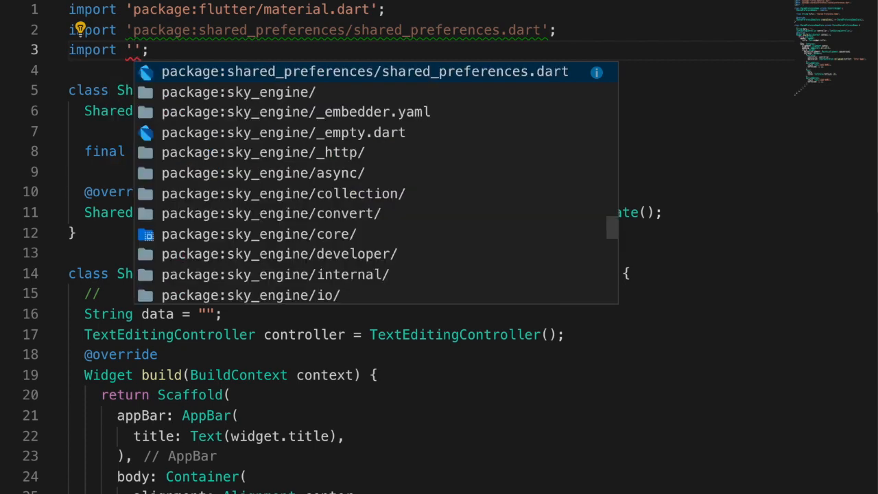
Step: Import package:flutter/services.dart at the top of the demo file
{"action": "type", "text": "package:flutter/services.dart"}
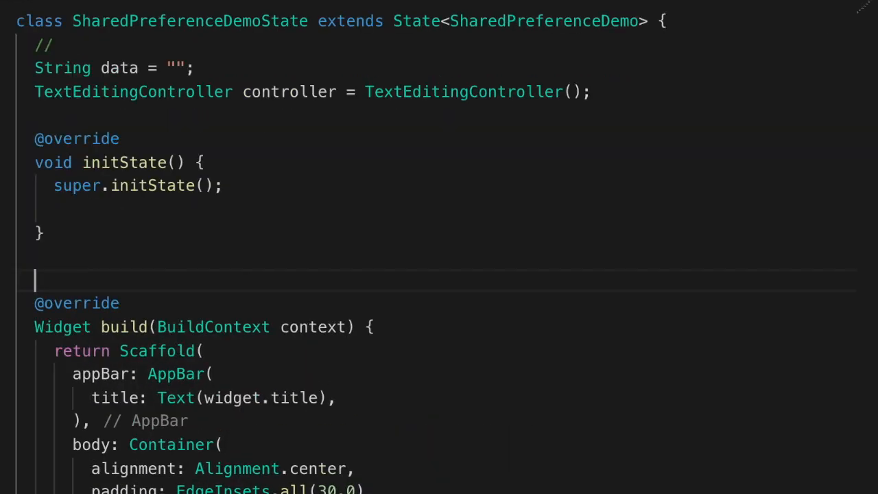
Step: Write saveData awaiting SharedPreferences.getInstance() into a preferences variable
{"action": "type", "text": "saveData() async{"}
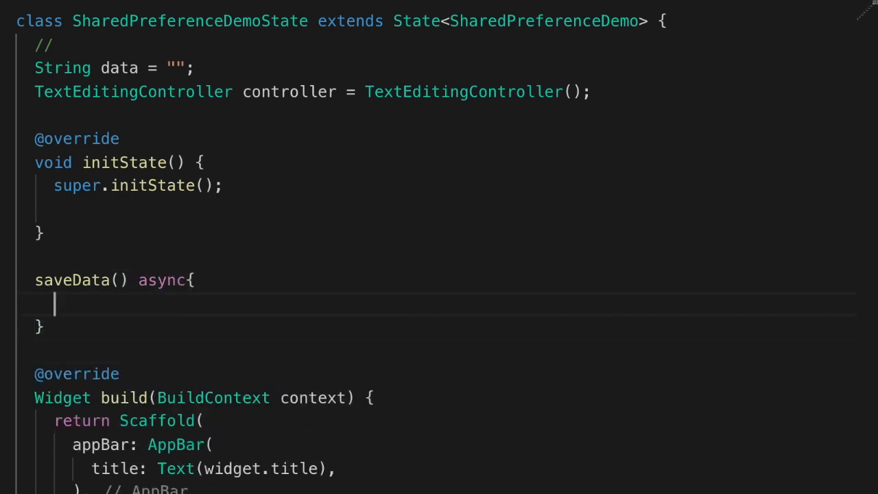
{"action": "type", "text": "Sharedpr"}
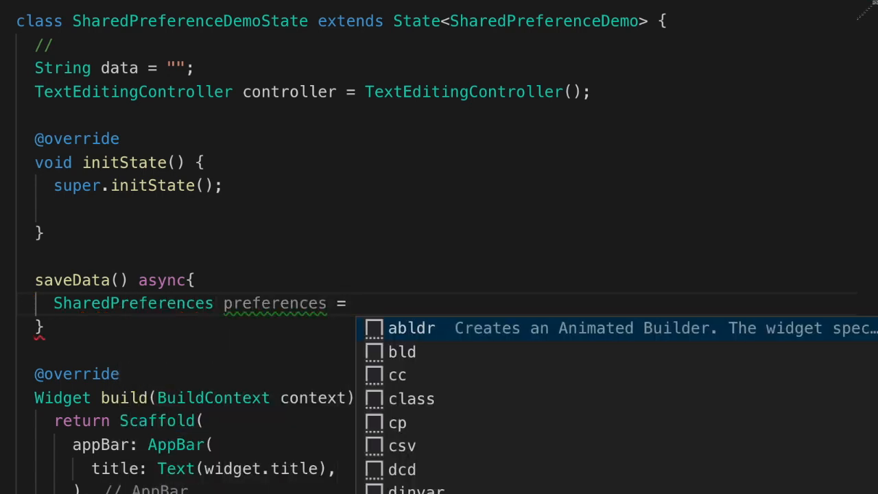
{"action": "type", "text": "await Share"}
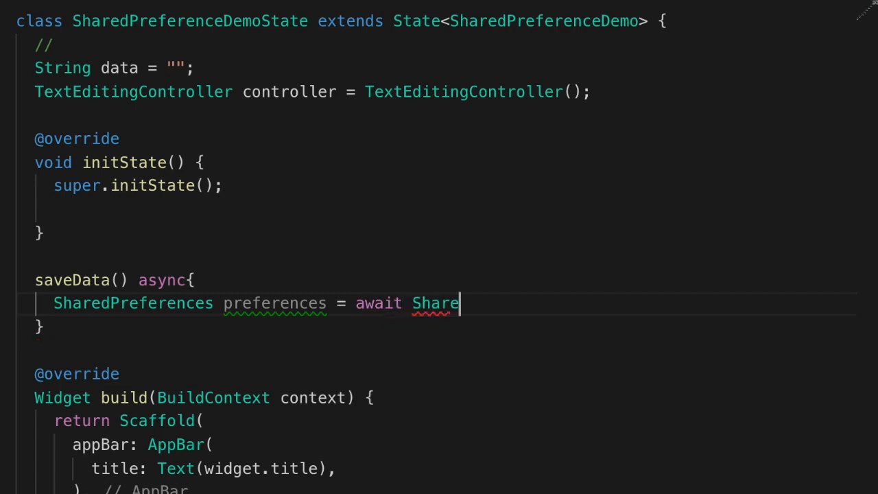
{"action": "type", "text": "dPreferences"}
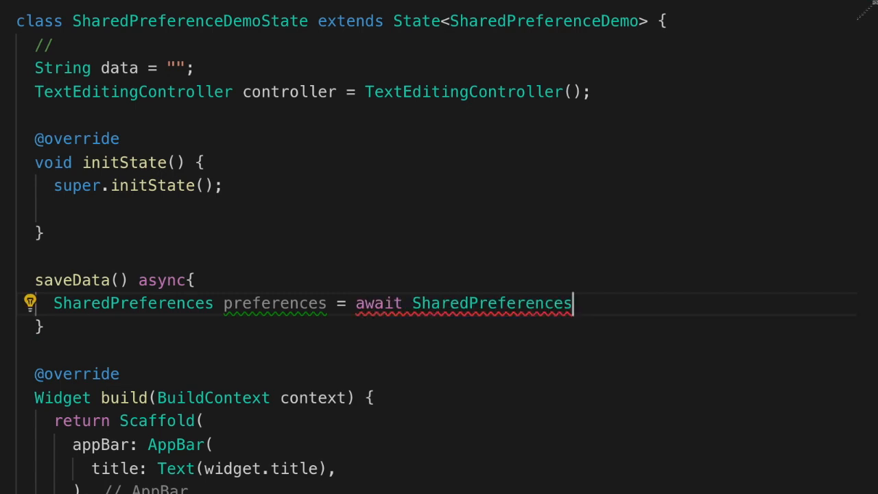
{"action": "type", "text": ".getInstance();"}
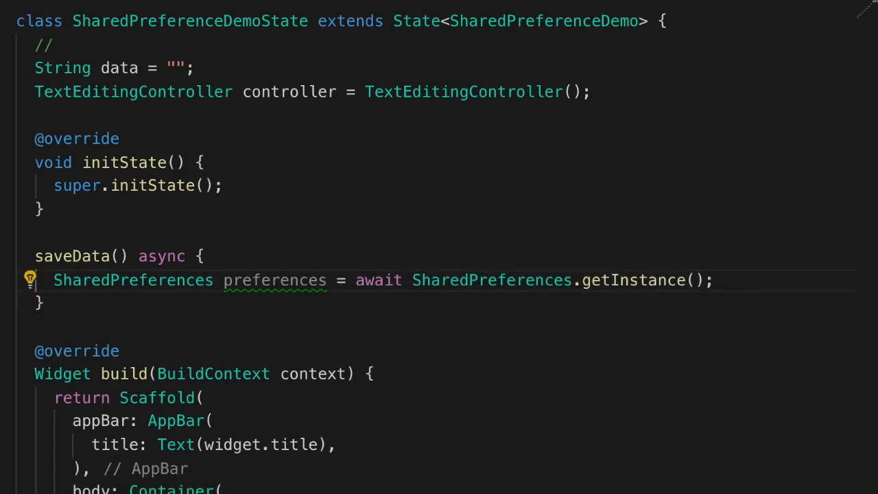
{"action": "type", "text": "preferences.setString(key, value"}
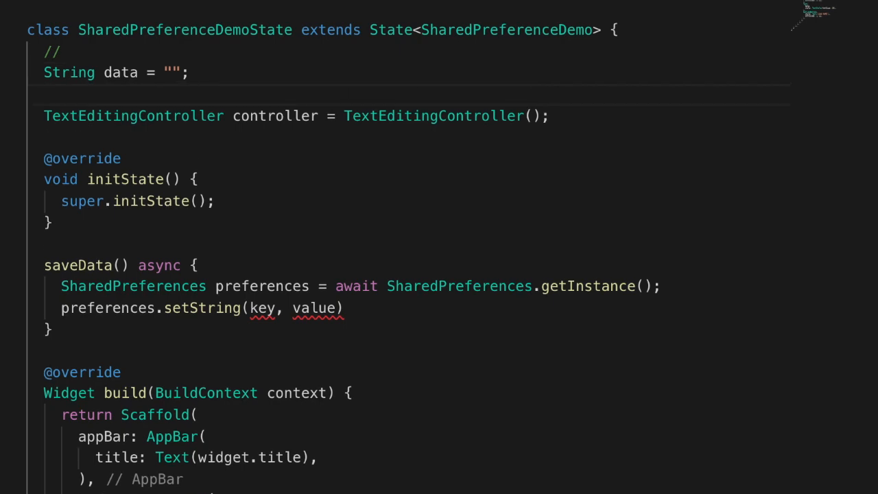
Step: Declare nameKey "_key_name" and return setString(nameKey, controller.text) as Future<bool>
{"action": "type", "text": "String nameKey"}
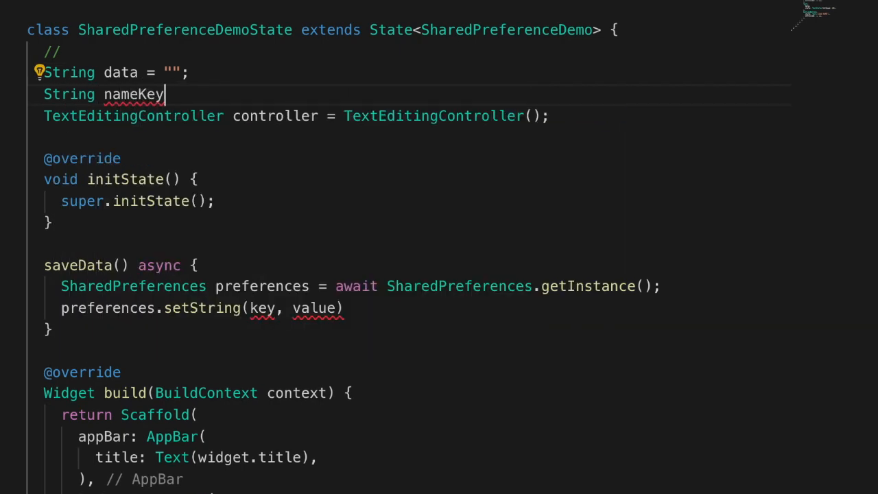
{"action": "type", "text": "= \"\";"}
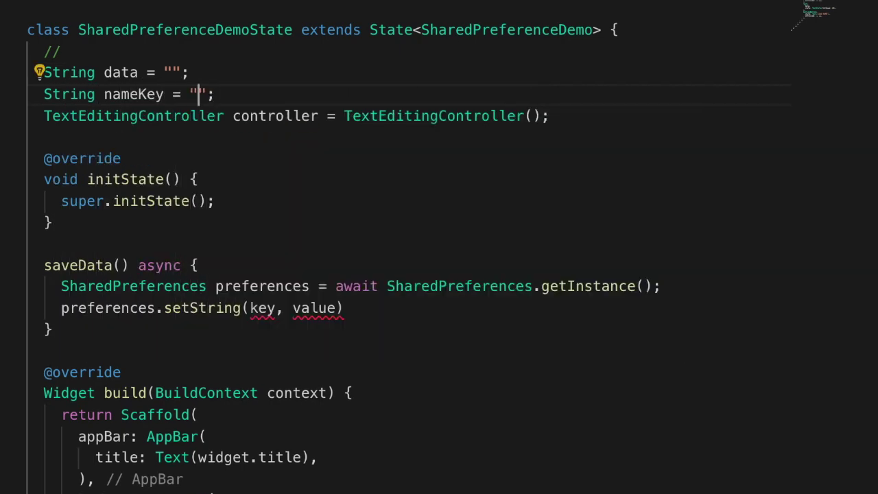
{"action": "type", "text": "_key_name"}
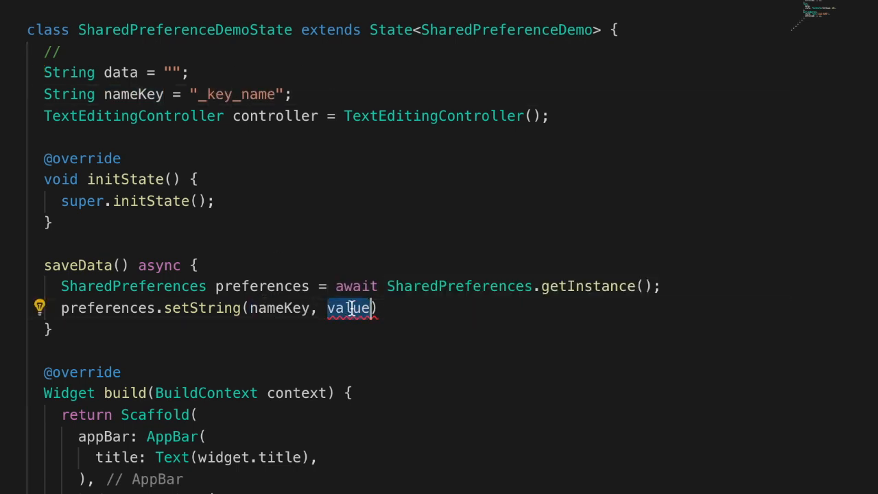
{"action": "type", "text": "controller."}
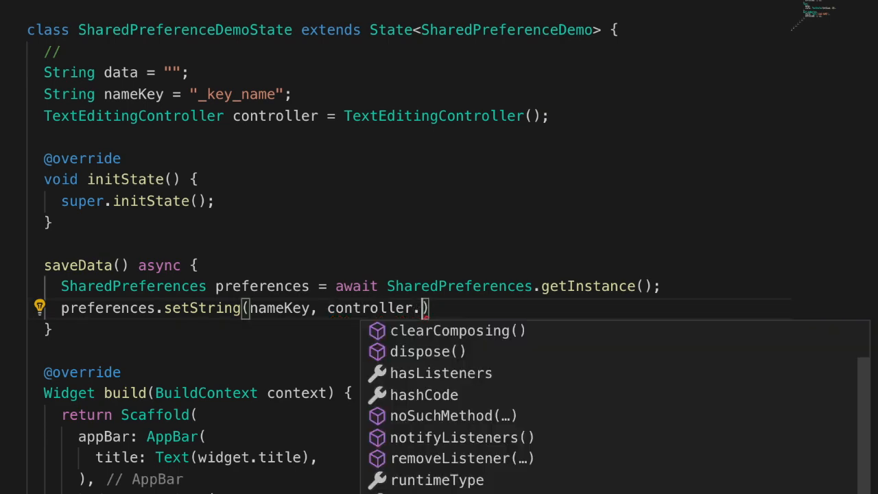
{"action": "type", "text": "text);"}
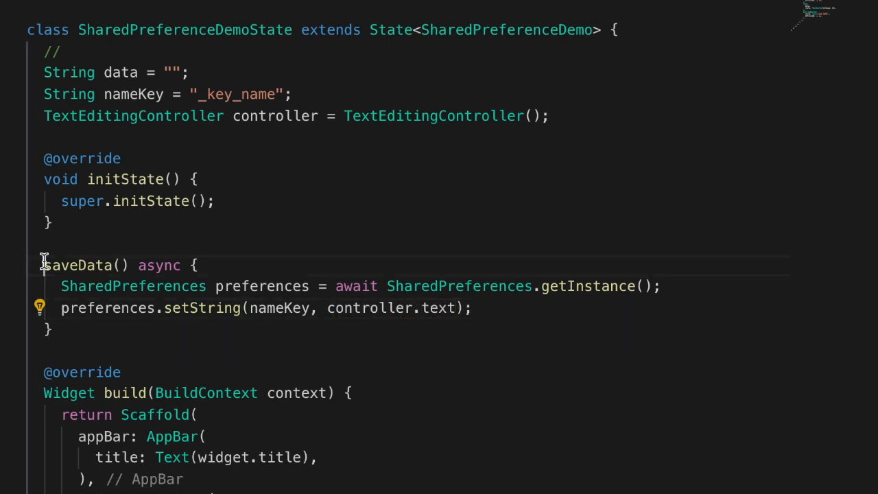
{"action": "type", "text": "Future"}
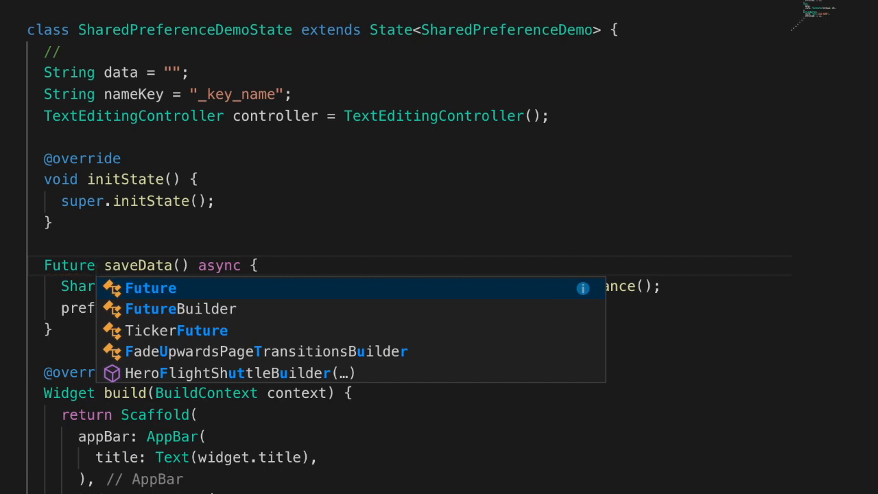
{"action": "type", "text": "<bool>"}
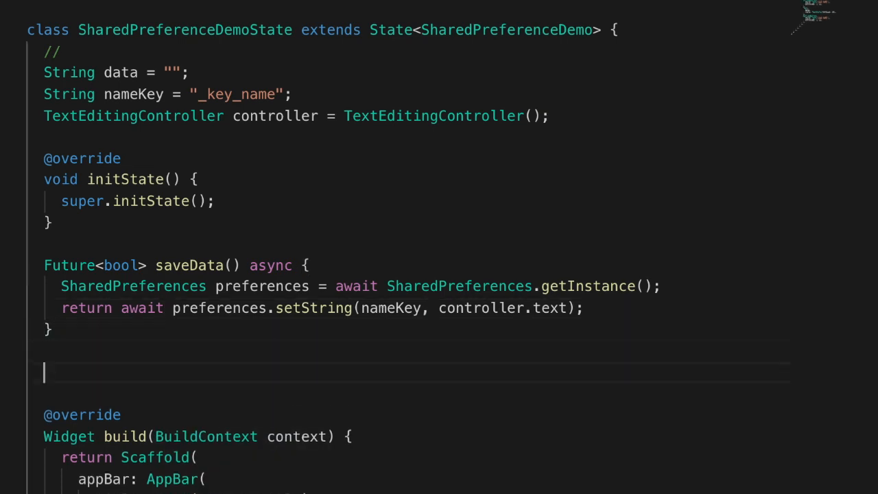
Step: Write Future<String> loadData returning preferences.getString(nameKey)
{"action": "type", "text": "loadData() async{"}
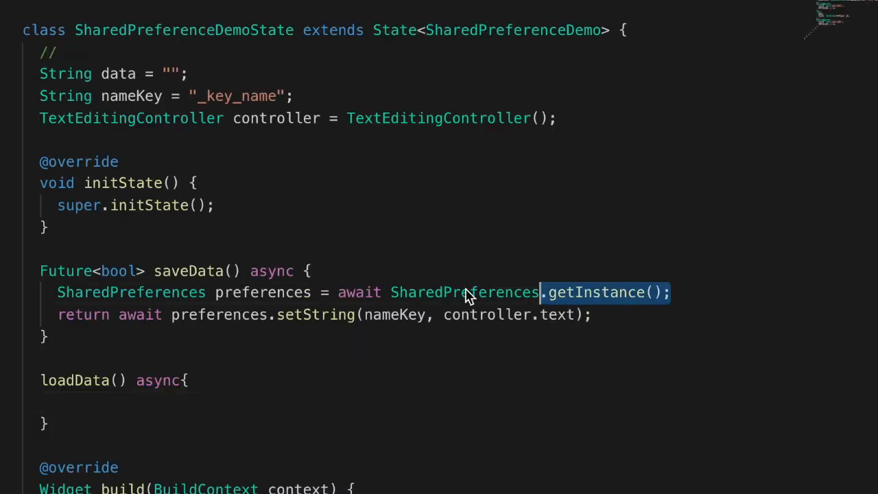
{"action": "type", "text": "SharedPreferences preferences = await SharedPreferences.getInstance();"}
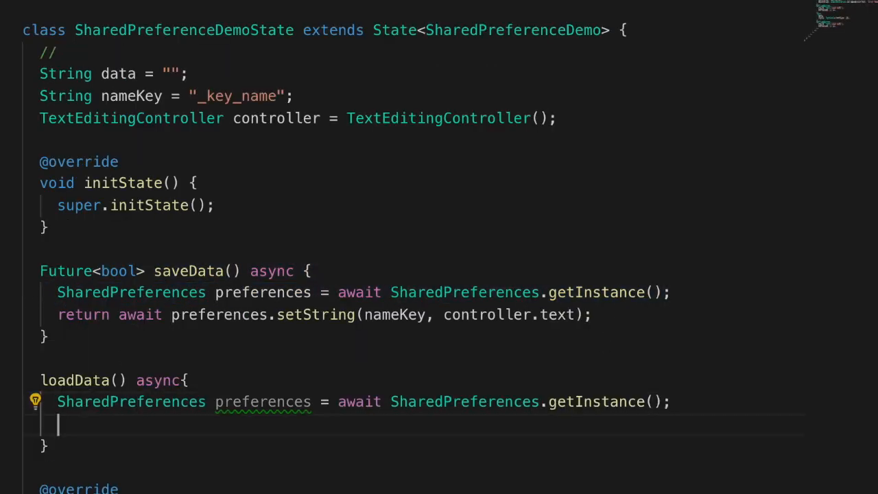
{"action": "type", "text": "Future"}
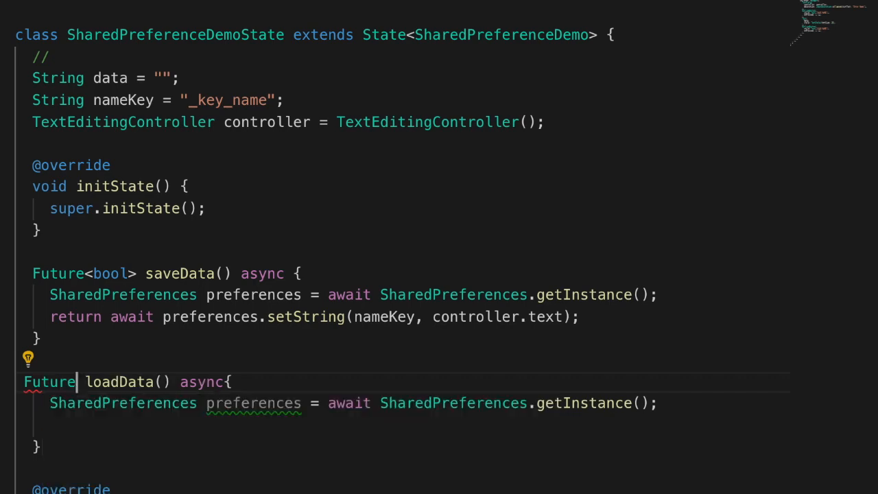
{"action": "type", "text": "<String>"}
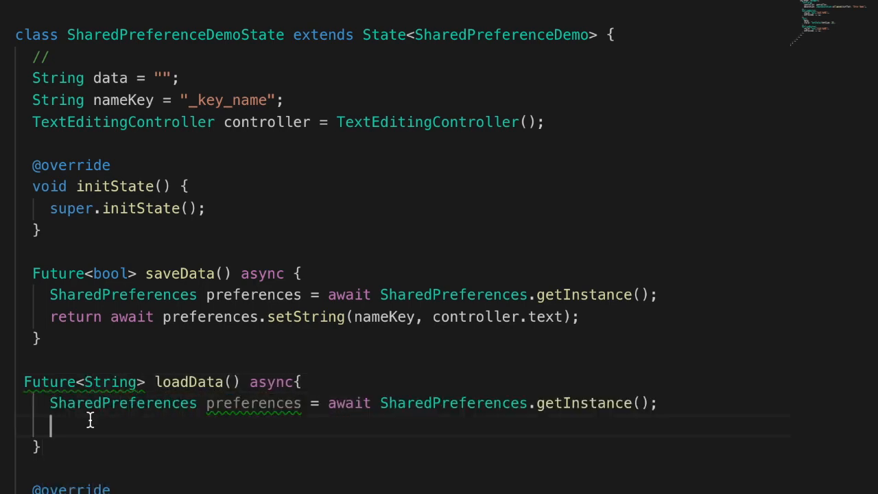
{"action": "type", "text": "return preferences"}
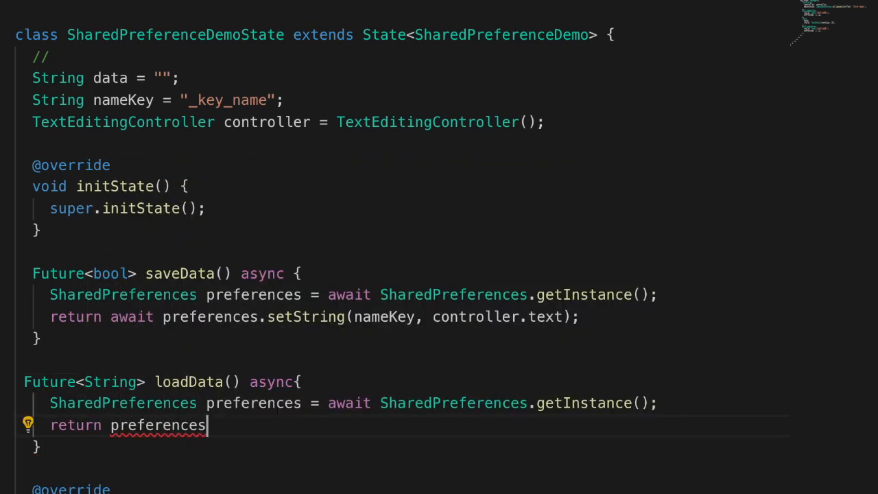
{"action": "type", "text": ".getString(nameKey);"}
{"action": "type", "text": "loadData().then(onValue"}
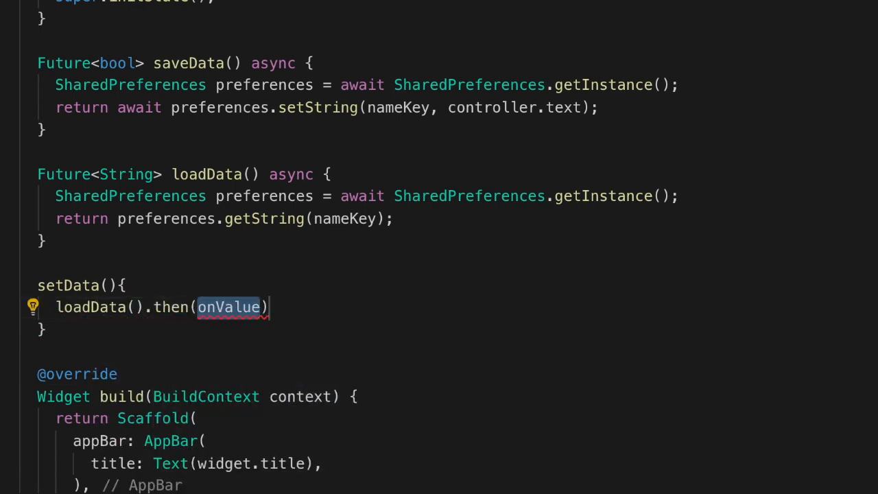
Step: Add setData calling loadData().then with a (value) callback
{"action": "type", "text": "(v)"}
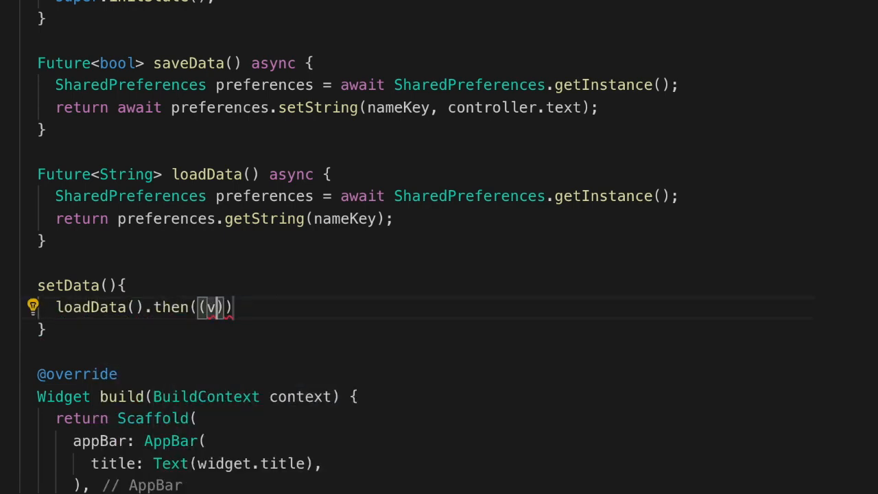
{"action": "type", "text": "alue){"}
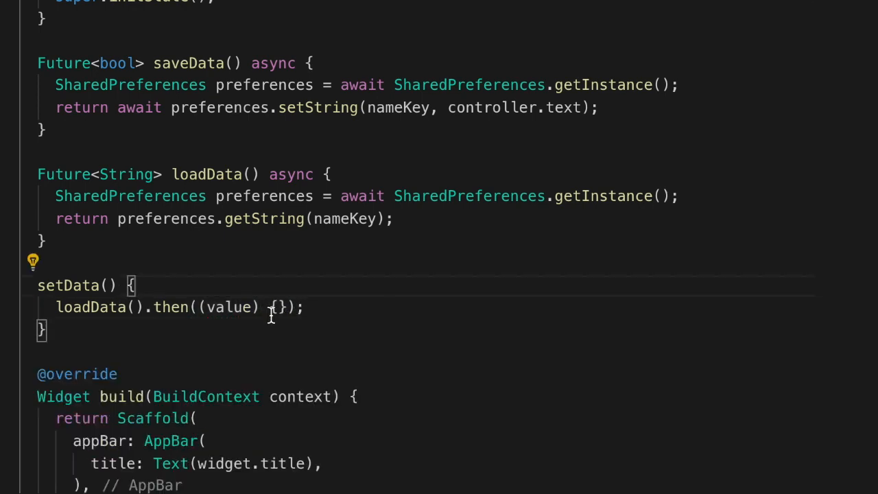
{"action": "type", "text": "set"}
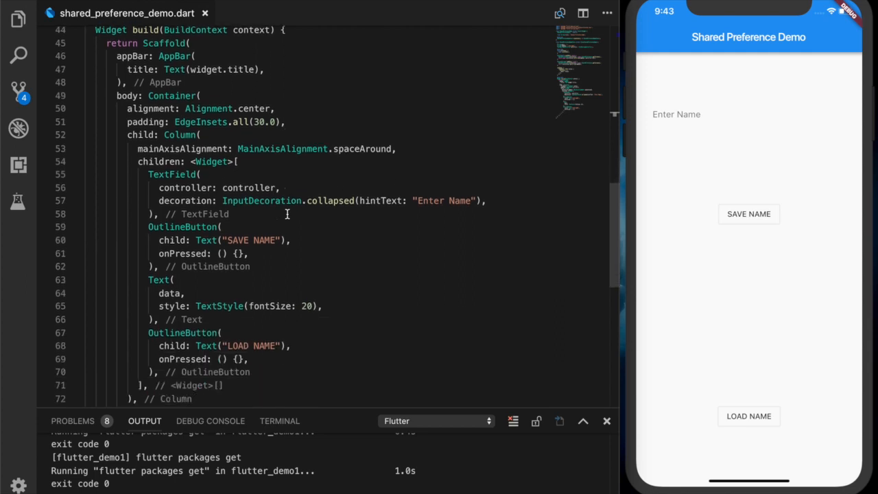
Step: Call saveData() in the SAVE NAME button's onPressed
{"action": "type", "text": "saveData()"}
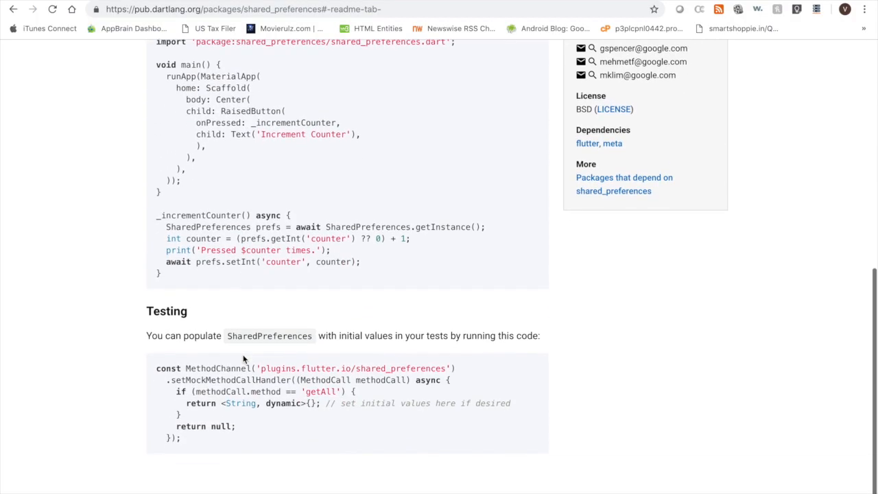
Step: Scroll to the Testing section's mock initial-values snippet and select part of it
{"action": "scroll", "scroll_direction": "down", "scroll_amount": 3}
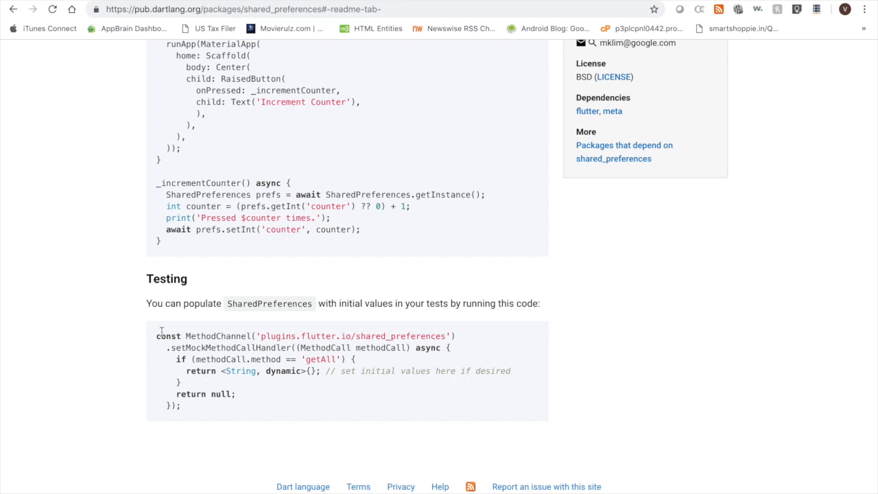
{"action": "left_click_drag", "start_coordinate": [157, 335], "coordinate": [177, 359]}
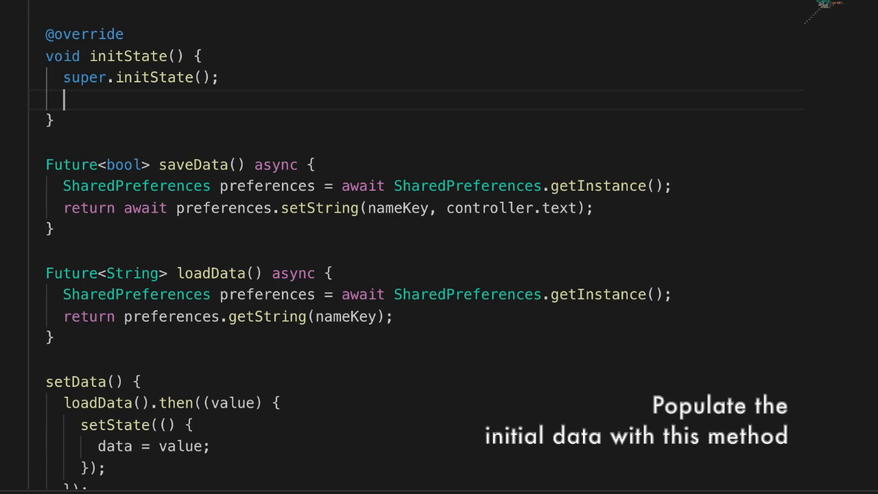
Step: Create const MethodChannel('plugins.flutter.io/shared_preferences') inside initState
{"action": "type", "text": "const"}
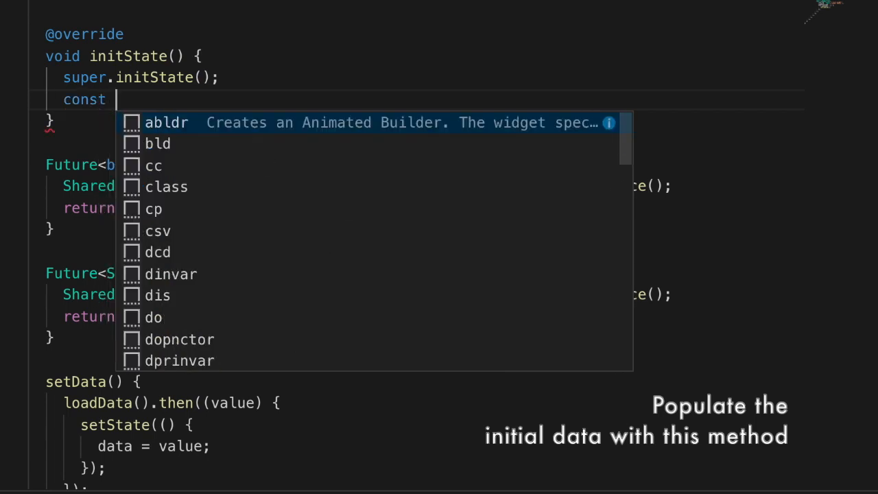
{"action": "type", "text": "MethodChannel('name"}
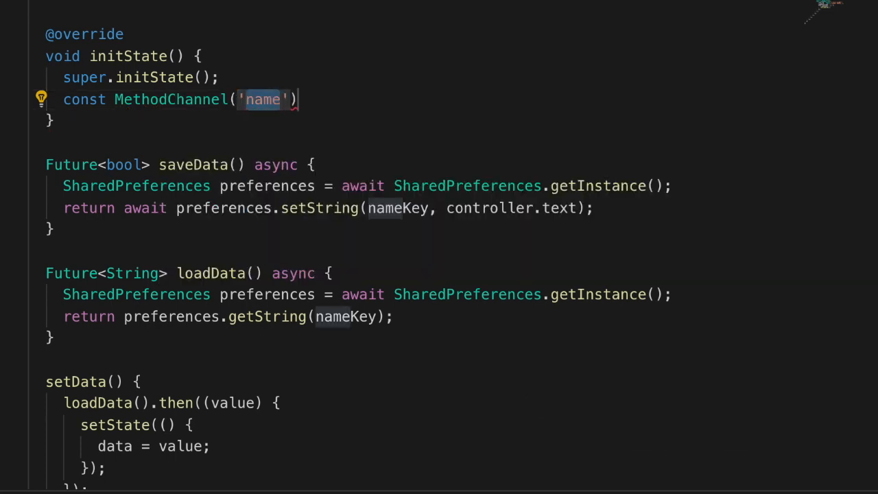
{"action": "type", "text": "plugins"}
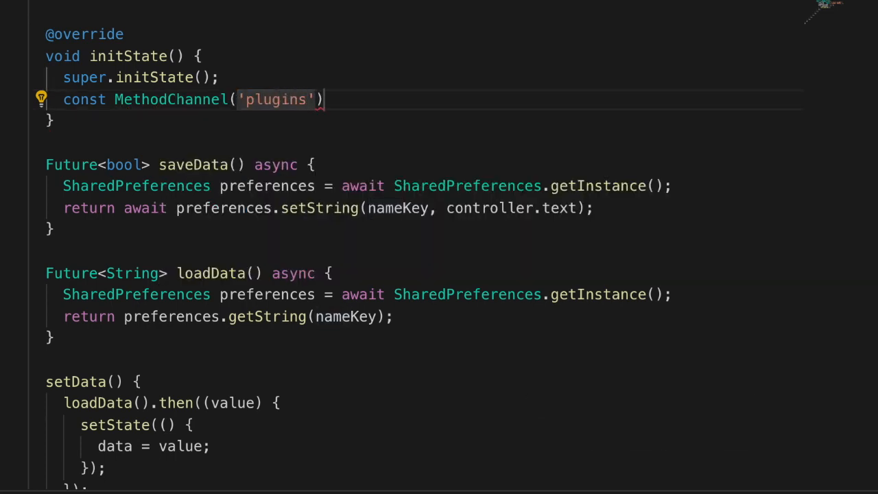
{"action": "type", "text": ".flutter"}
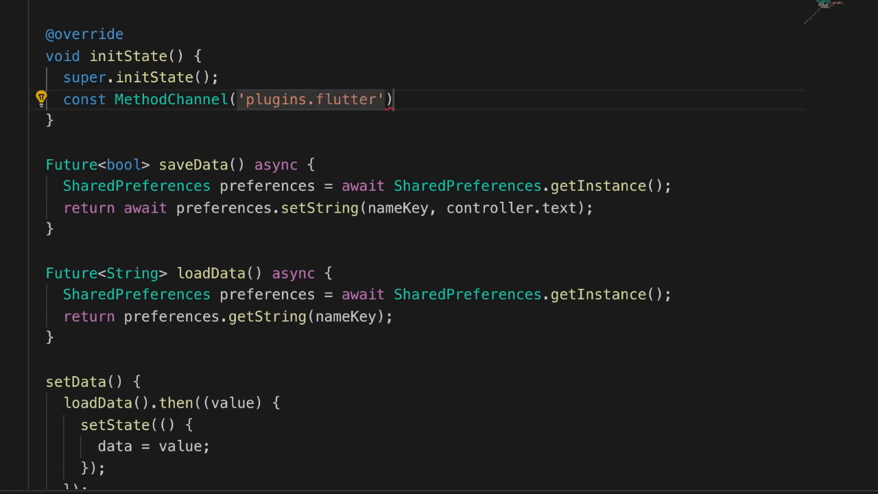
{"action": "type", "text": ".io/shar"}
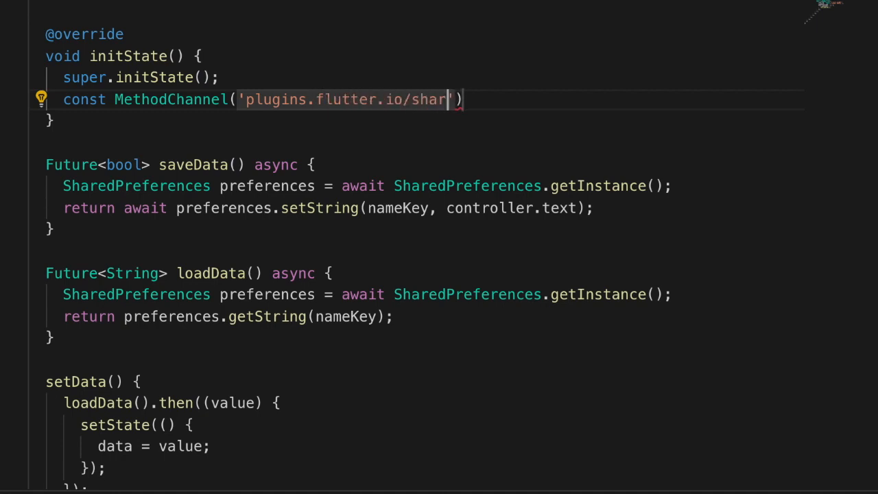
{"action": "type", "text": "ed_preferences"}
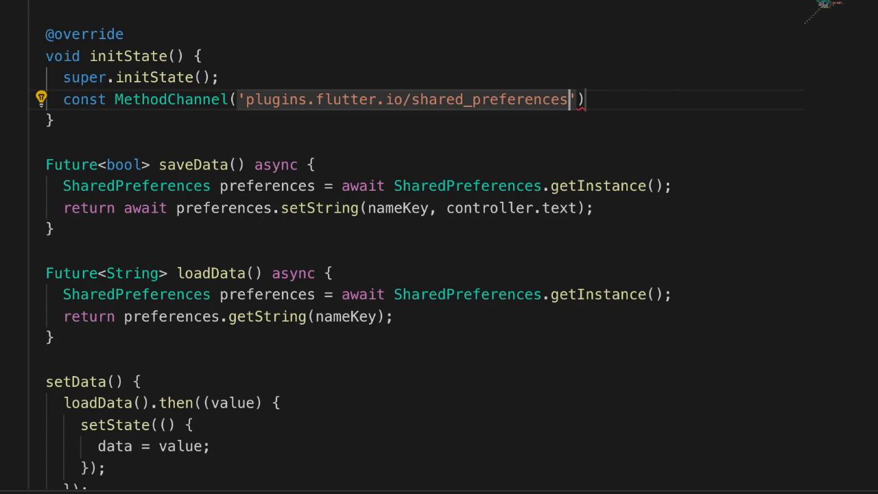
Step: Attach setMockMethodCallHandler with an empty async (MethodCall methodcall) callback
{"action": "type", "text": ".setm"}
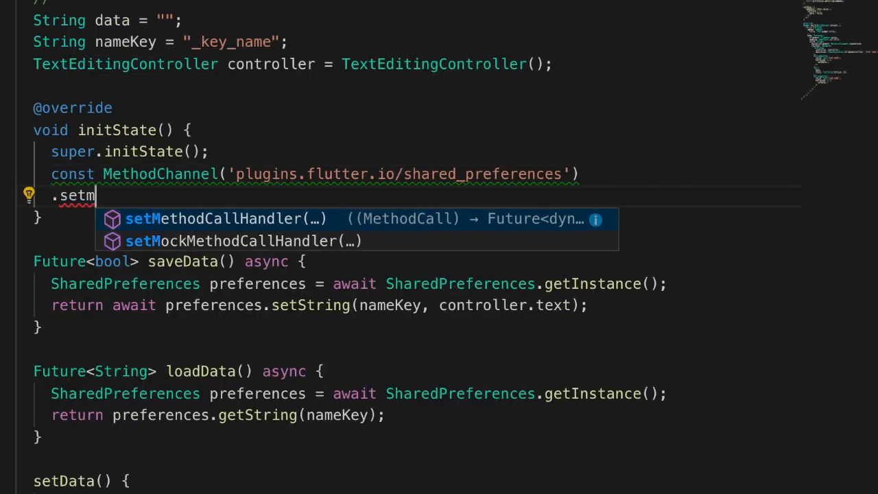
{"action": "left_click", "coordinate": [243, 242]}
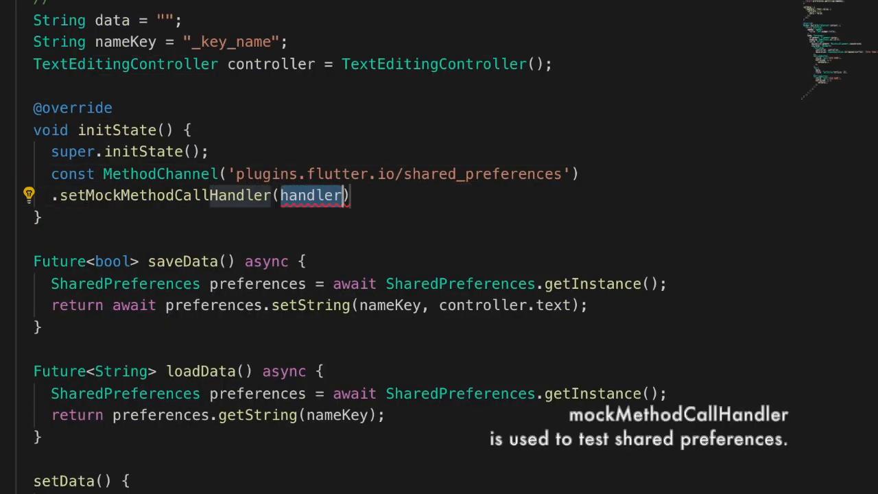
{"action": "type", "text": "(MethodCall methodcall"}
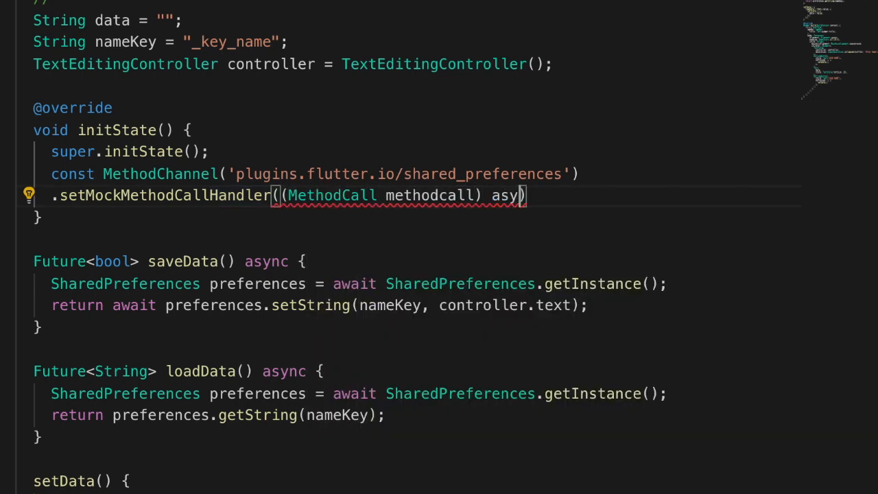
{"action": "type", "text": "c"}
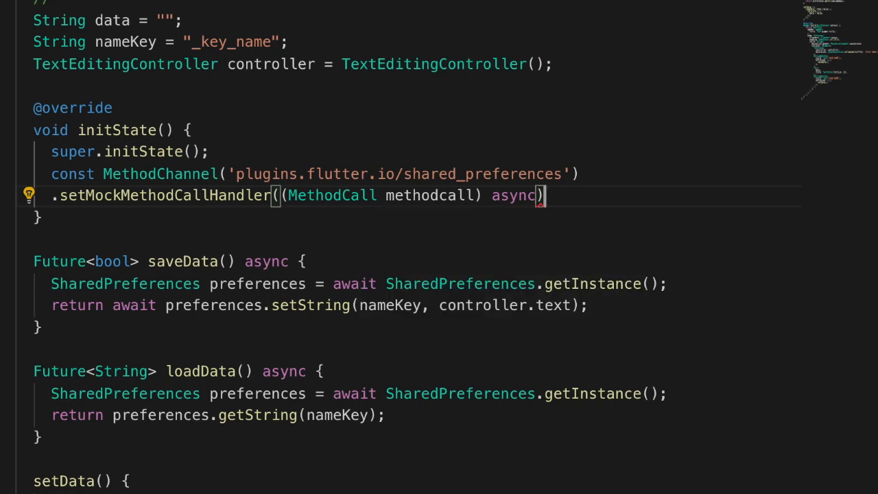
{"action": "type", "text": "{});"}
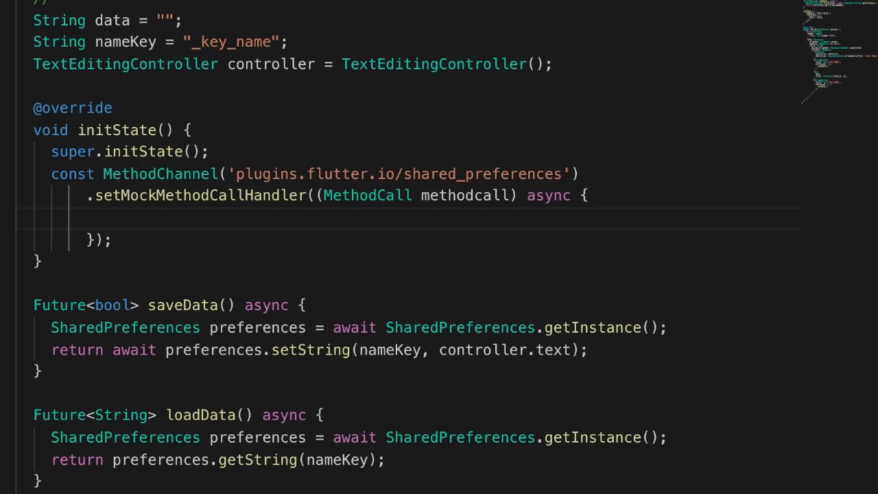
Step: Make the mock handler return '[ No Name Saved ]' under the flutter. key when the method is getAll, then format the document
{"action": "type", "text": "if(methodcall.method"}
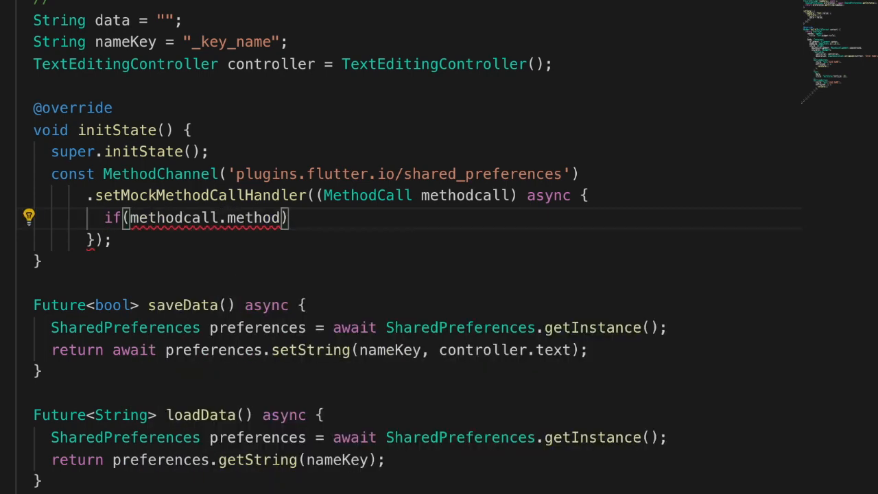
{"action": "type", "text": "=="}
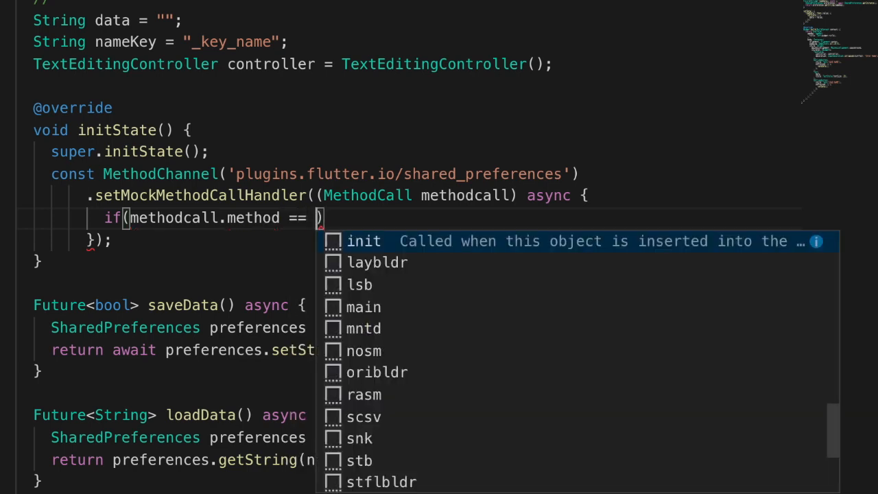
{"action": "type", "text": "'getAll'"}
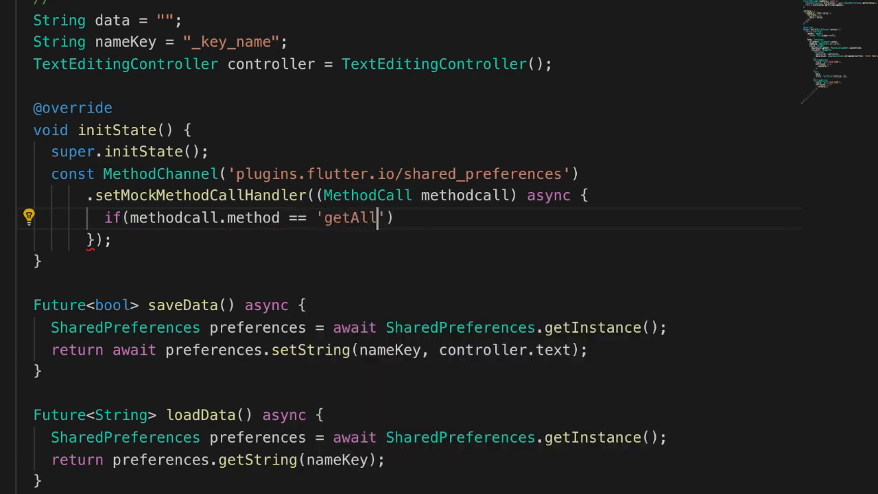
{"action": "type", "text": "{}"}
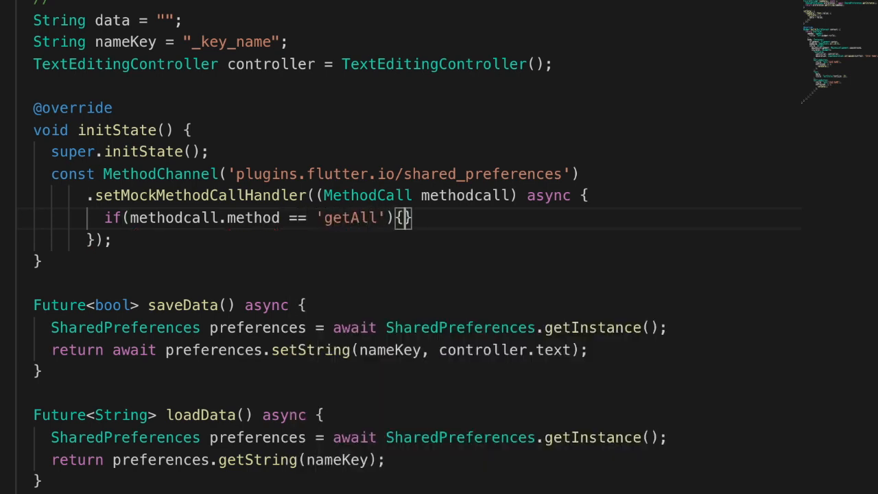
{"action": "type", "text": "return"}
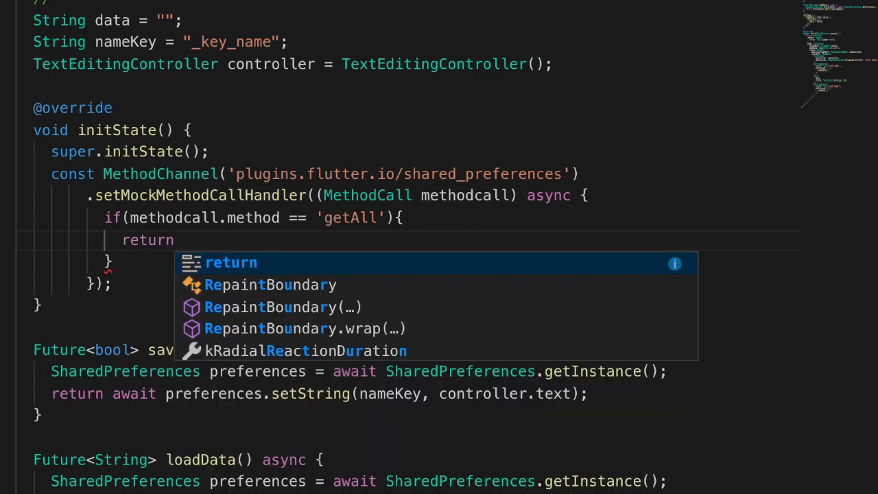
{"action": "type", "text": "{};"}
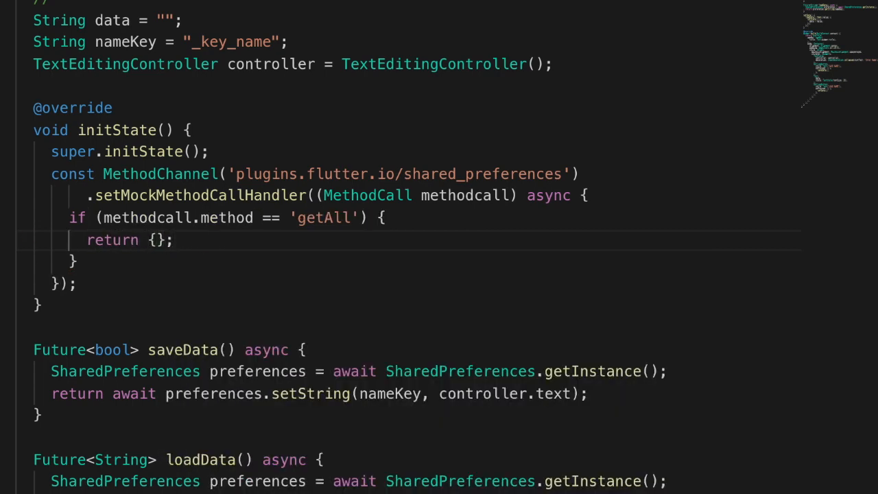
{"action": "type", "text": "\""}
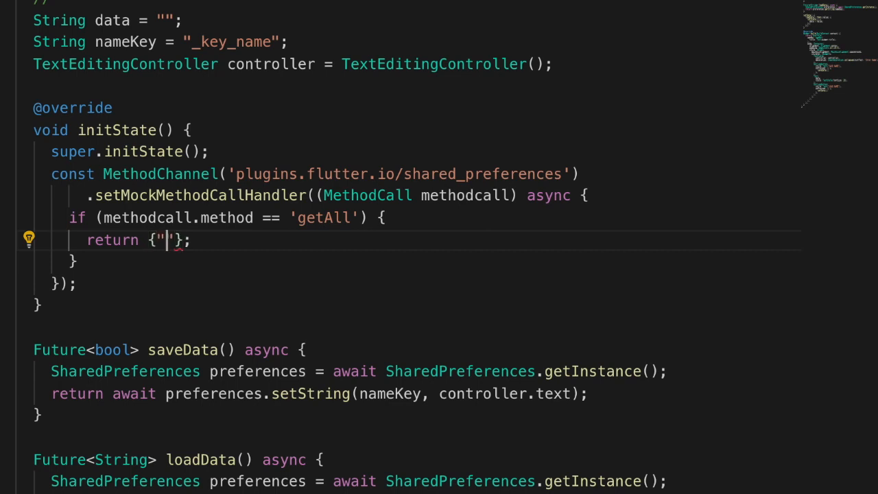
{"action": "type", "text": "flutter."}
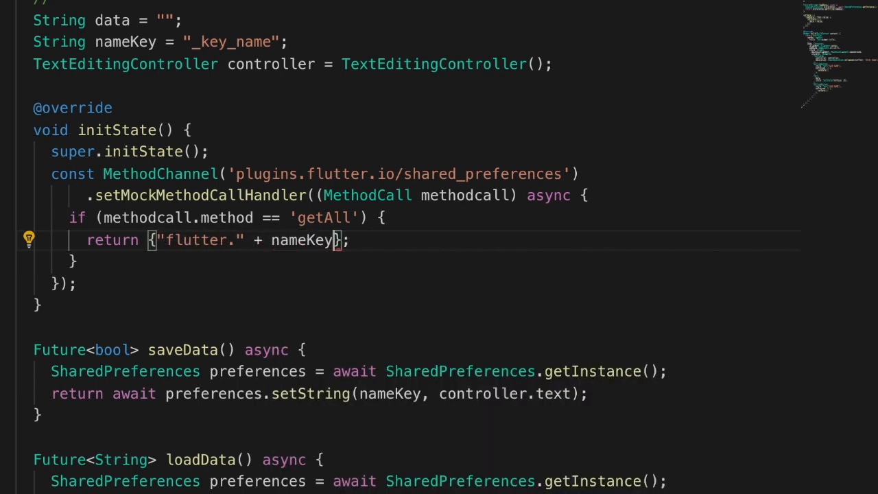
{"action": "type", "text": ": \"[ No Name Saved ]\""}
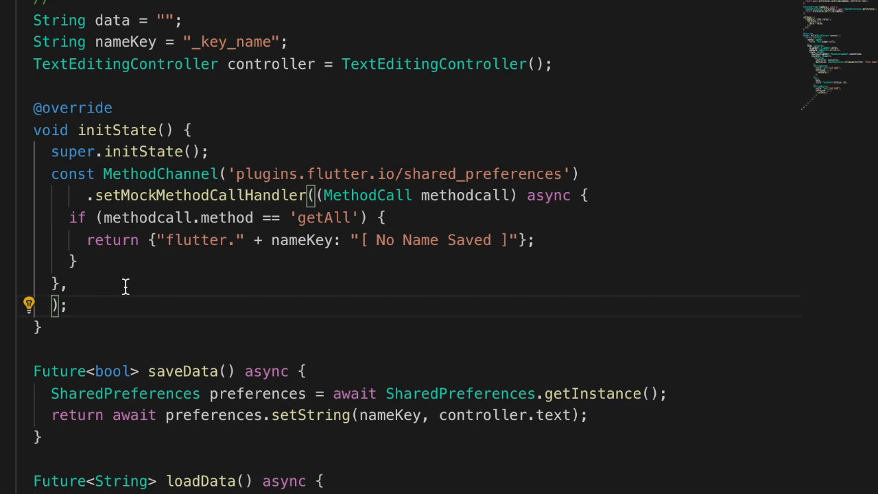
{"action": "key", "text": "Enter"}
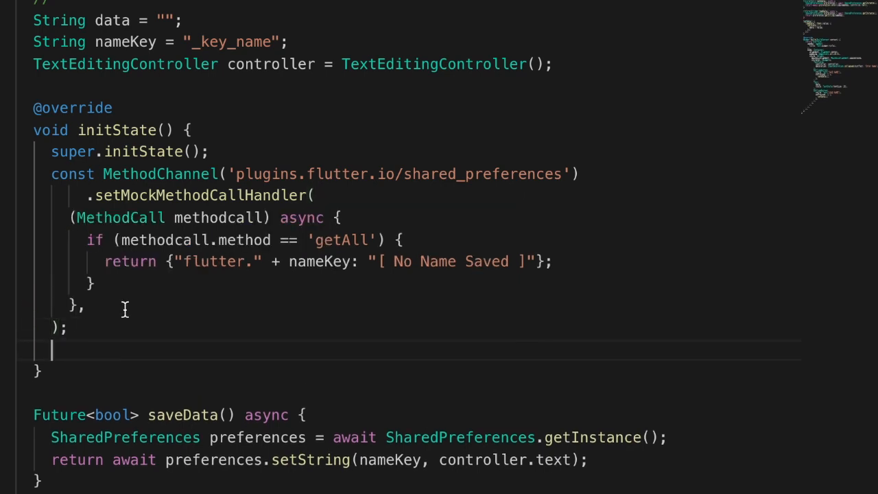
Step: Return null for other methods and call setData() in initState after the handler
{"action": "type", "text": "r"}
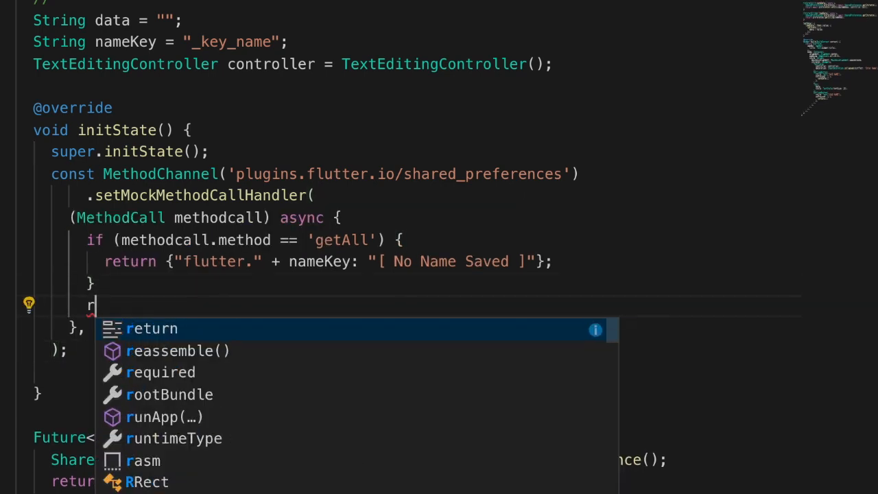
{"action": "type", "text": "eturn null;"}
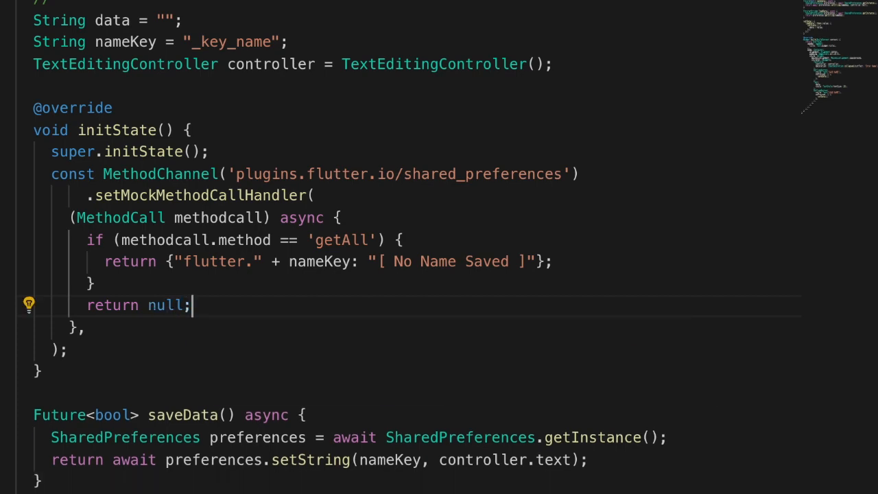
{"action": "type", "text": "se"}
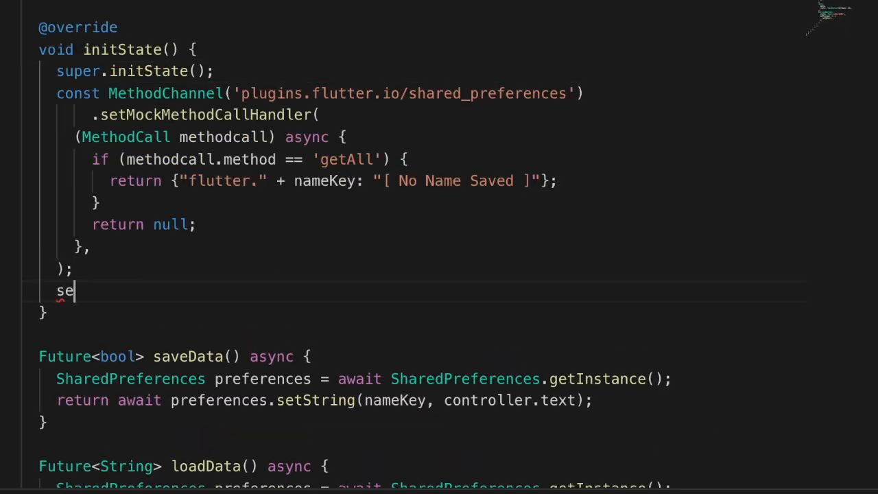
{"action": "type", "text": "tData();"}
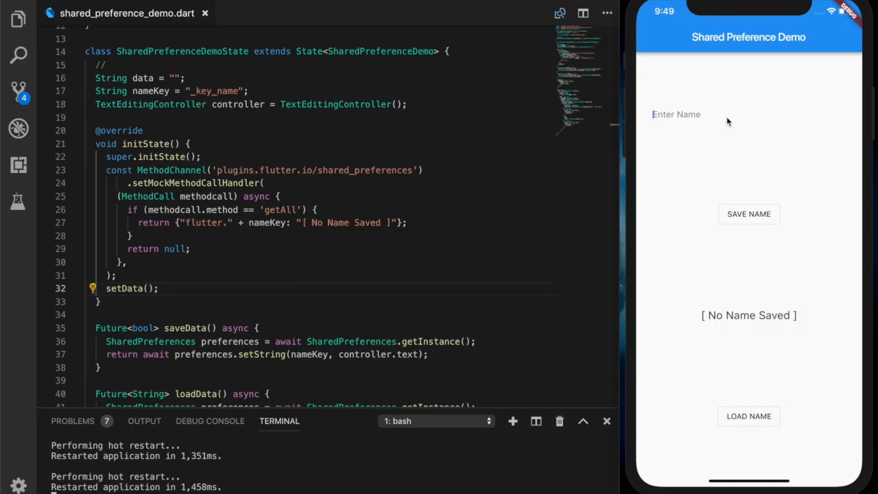
{"action": "type", "text": "James Harry"}
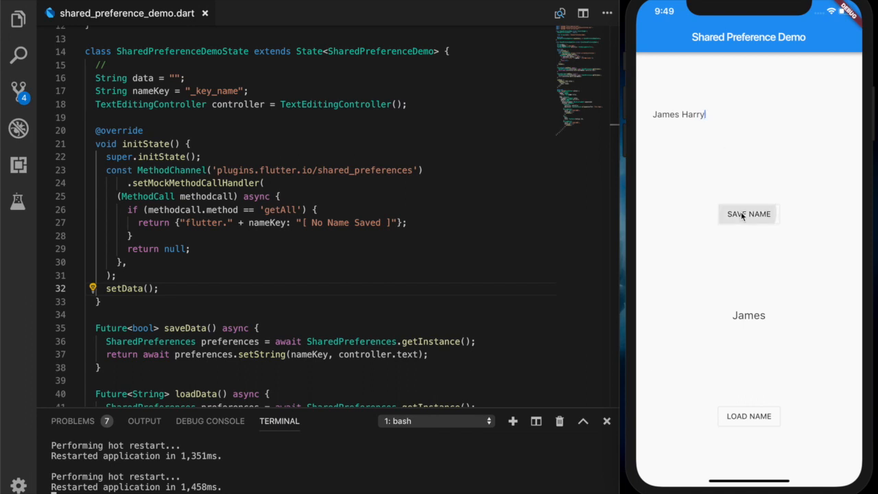
{"action": "left_click", "coordinate": [749, 214]}
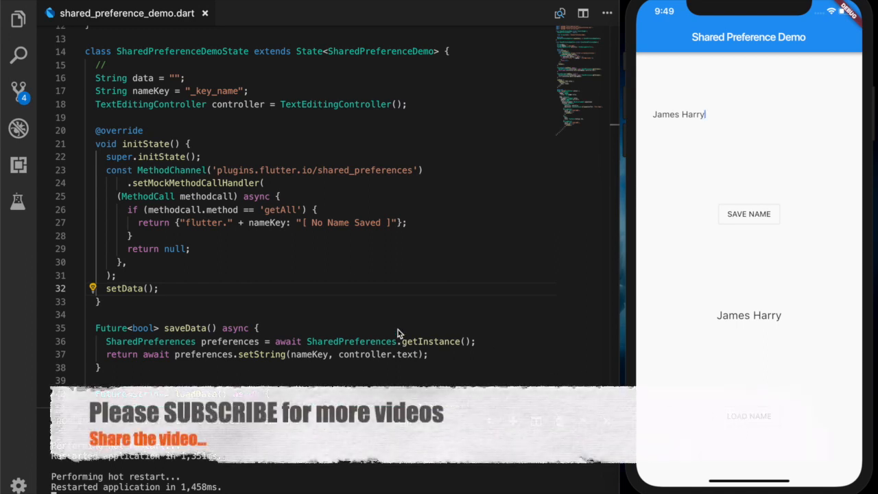
{"action": "mouse_move", "coordinate": [445, 288]}
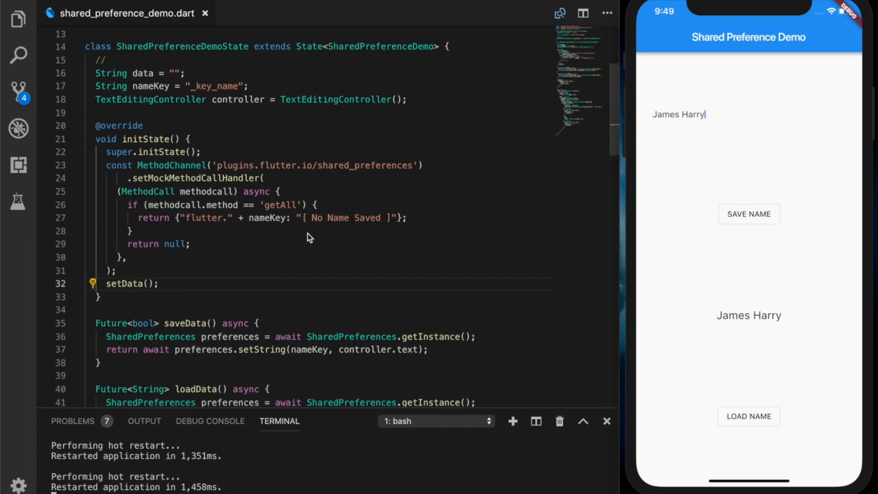
{"action": "scroll", "scroll_direction": "down", "scroll_amount": 3}
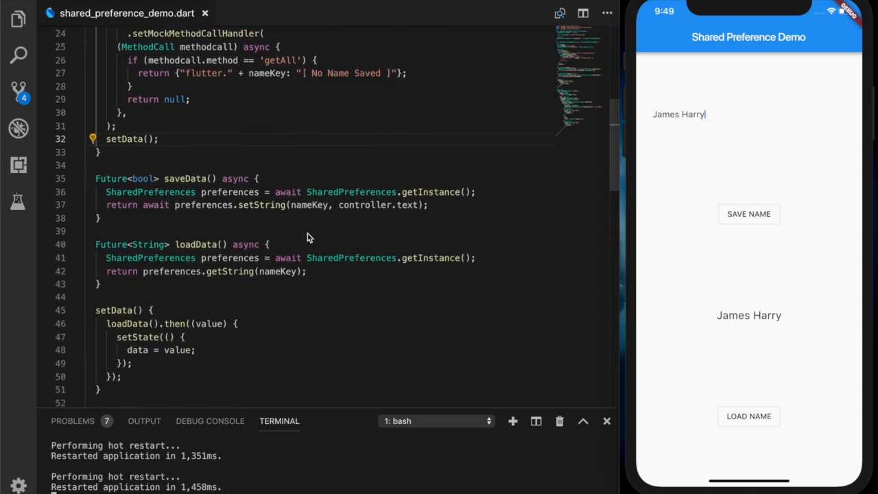
{"action": "scroll", "scroll_direction": "down", "scroll_amount": 3}
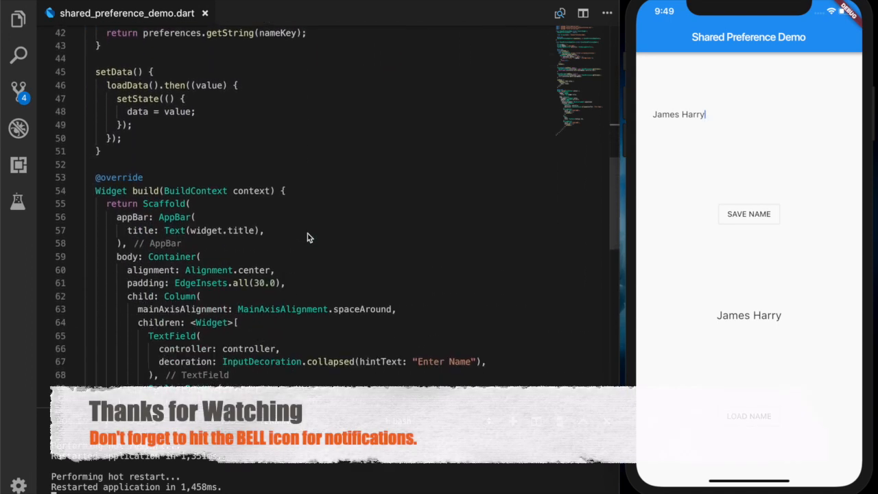
{"action": "scroll", "scroll_direction": "down", "scroll_amount": 3}
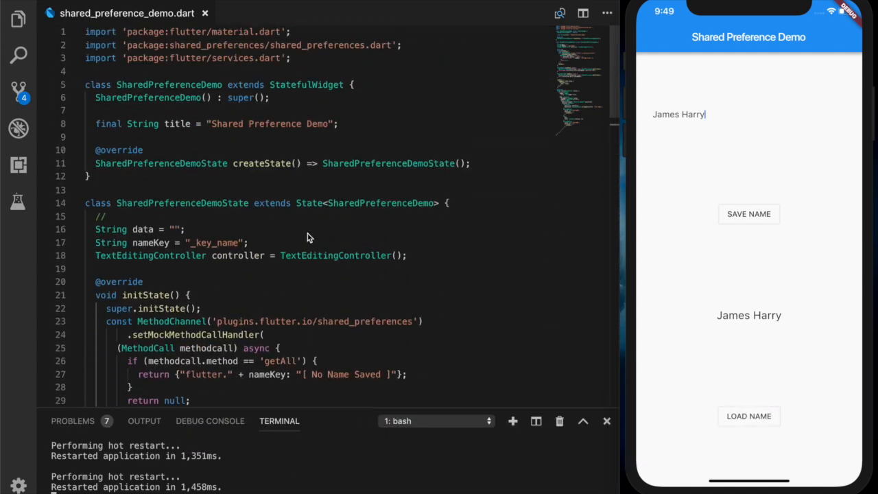
{"action": "scroll", "scroll_direction": "down", "scroll_amount": 3}
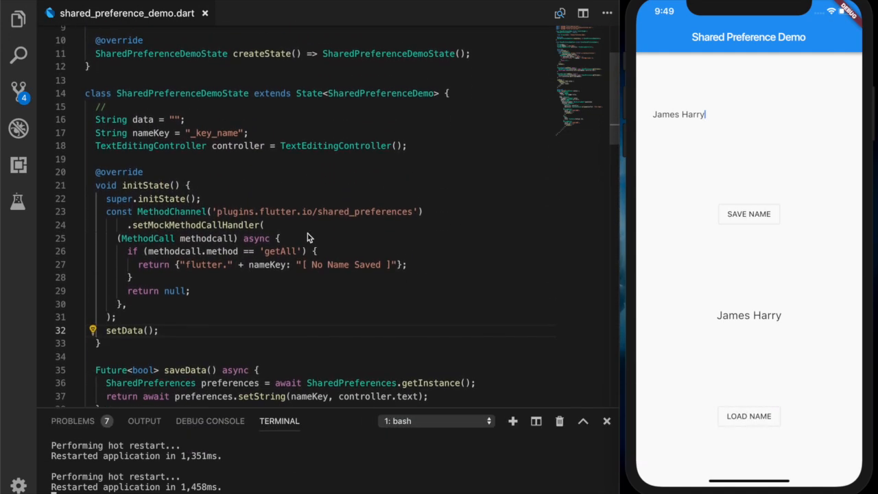